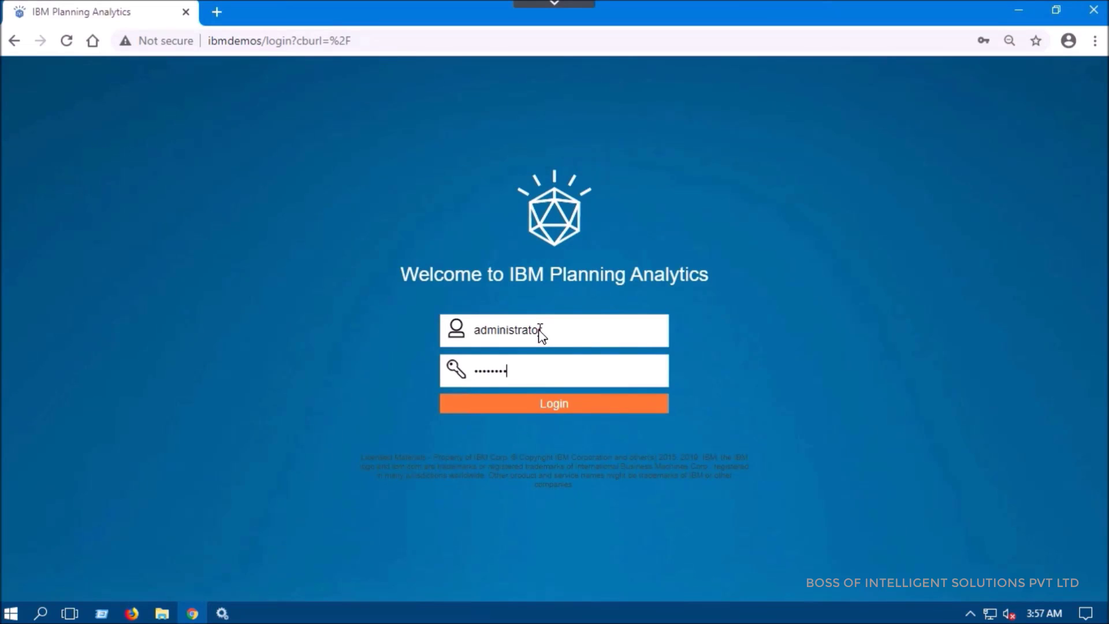
Log in as administrator, opening the Revenue workbook on the Revenue Analysis tab.
left_click(553, 403)
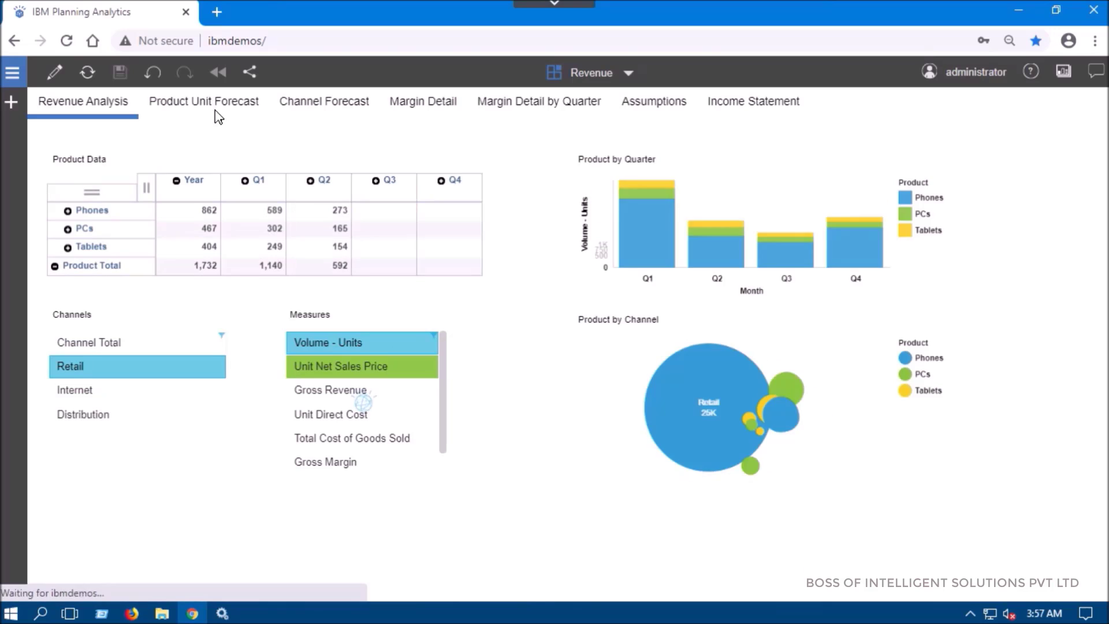
Switch to the Product Unit Forecast sheet and select a grid cell to show its toolbar.
left_click(203, 102)
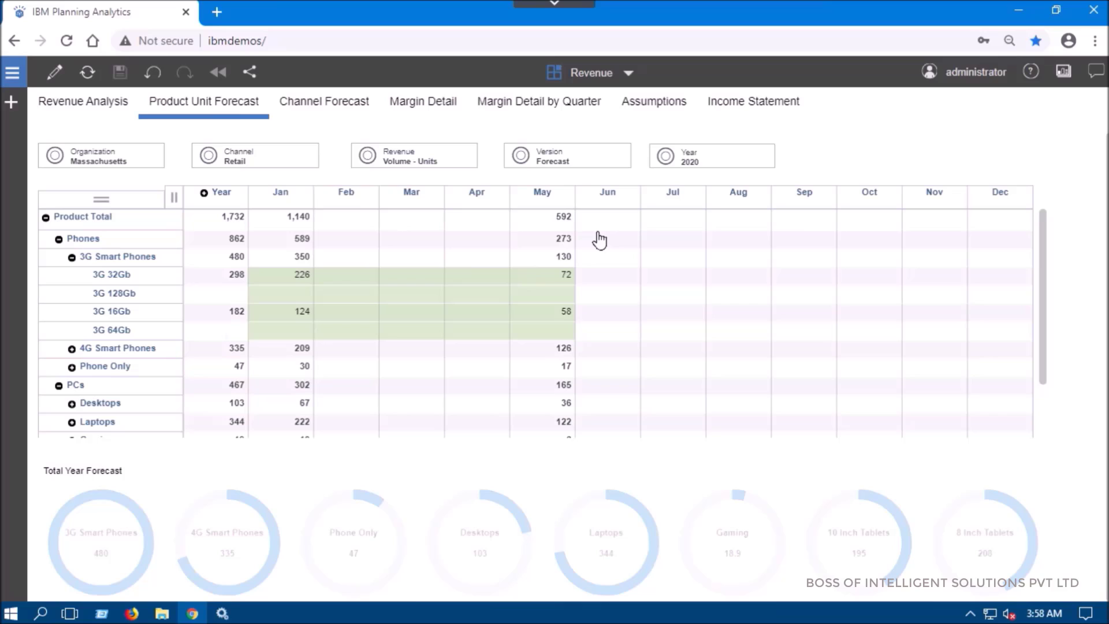
mouse_move(669, 168)
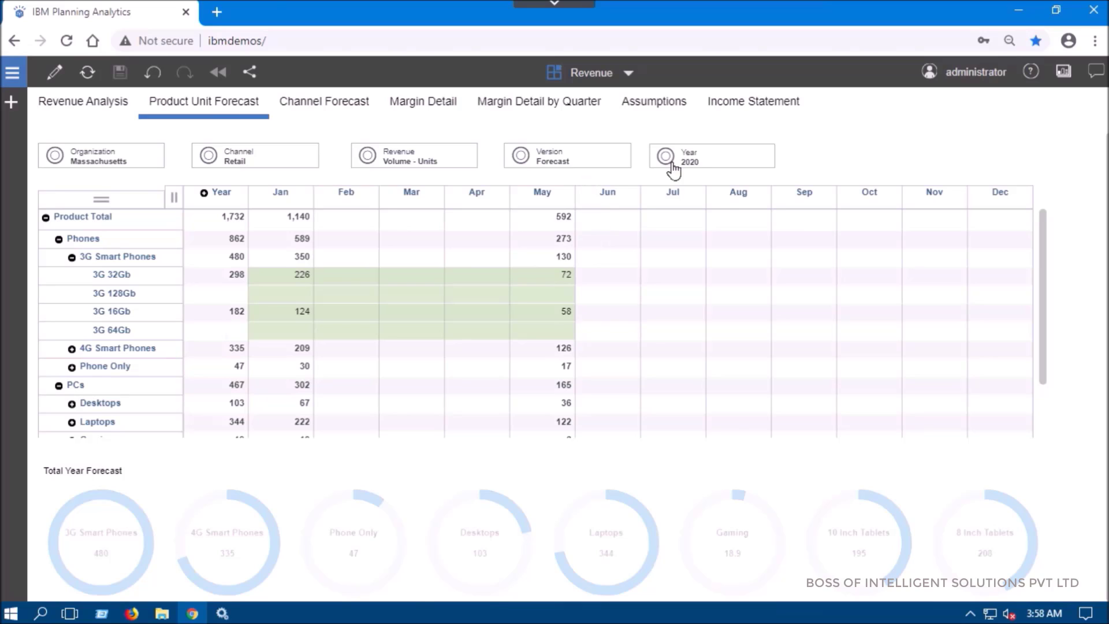
mouse_move(357, 280)
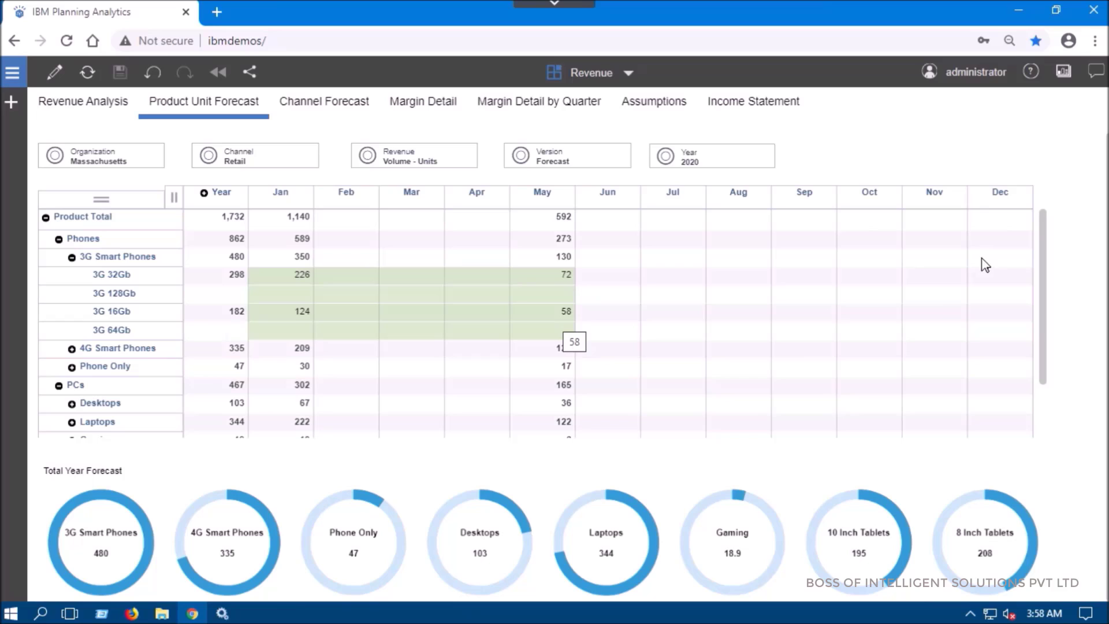
mouse_move(551, 247)
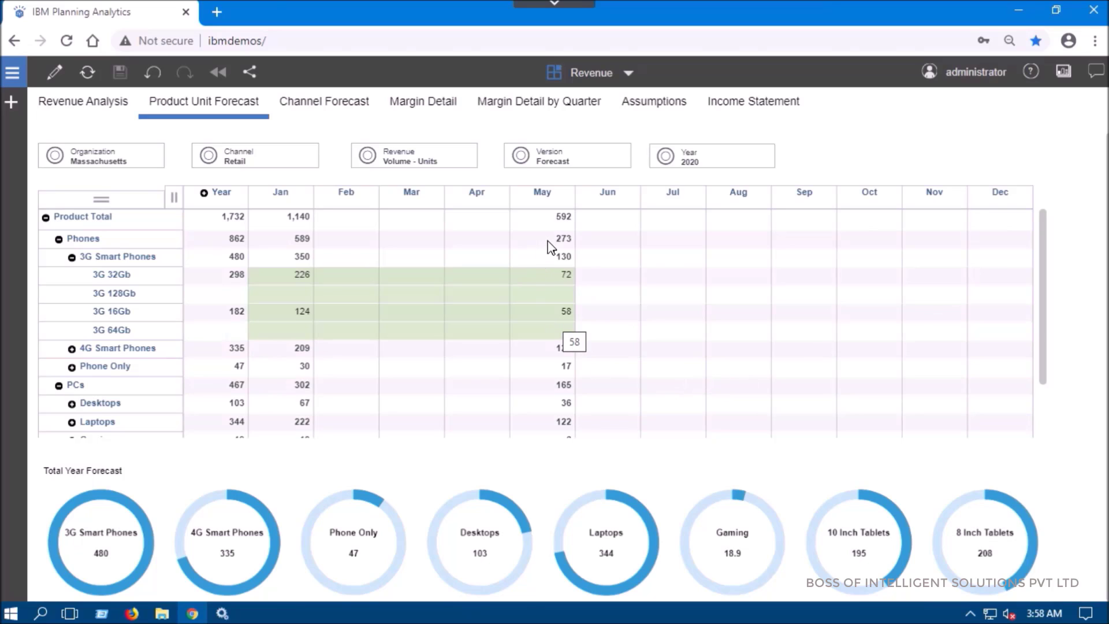
mouse_move(602, 228)
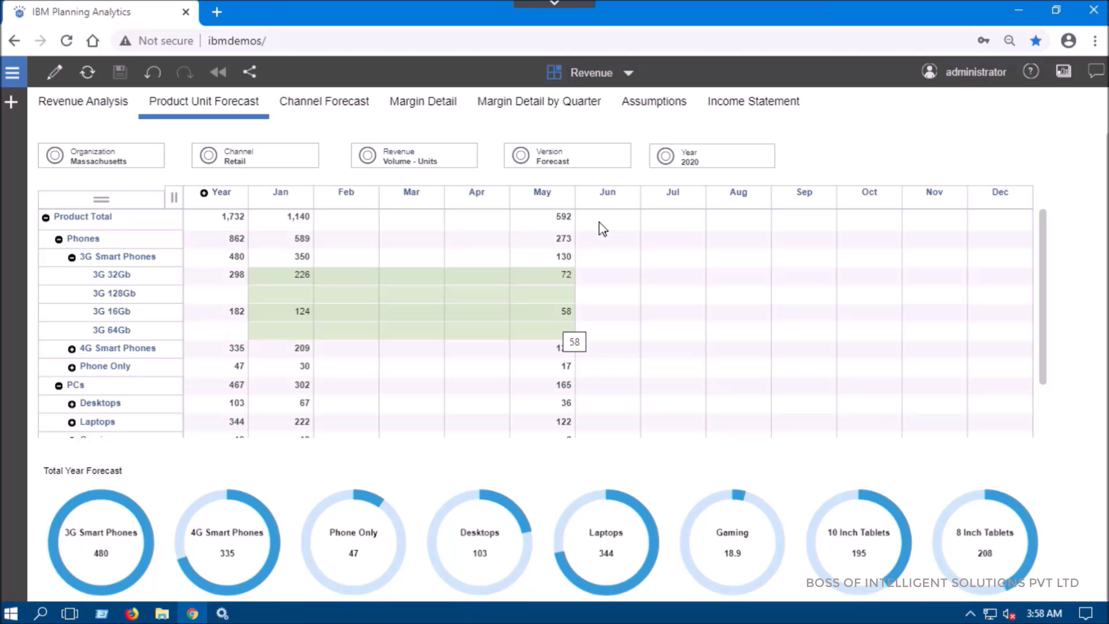
left_click(607, 220)
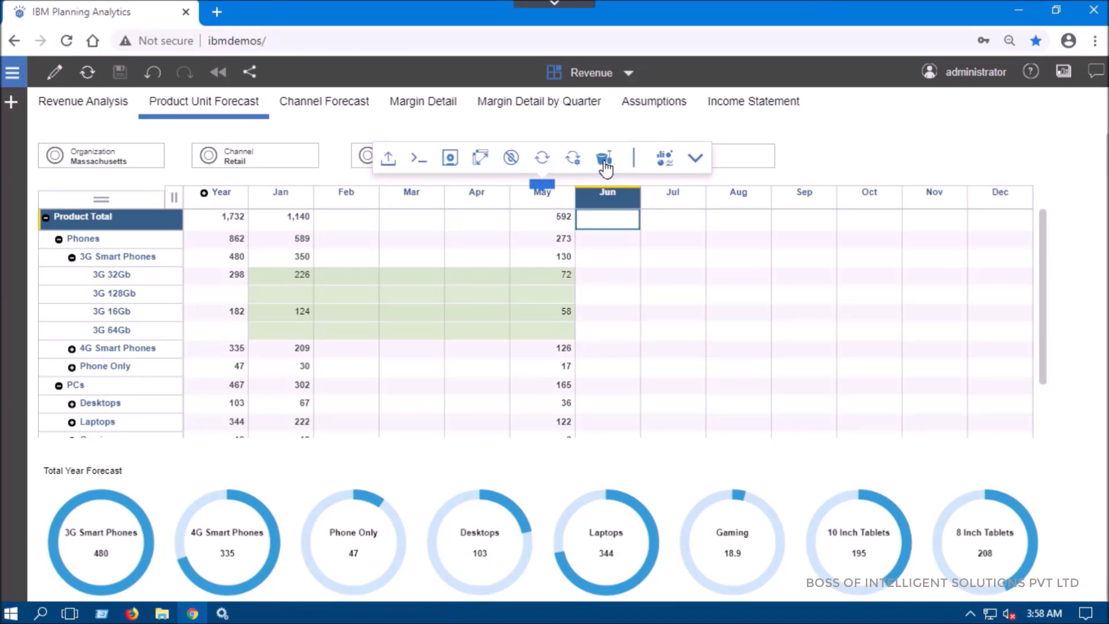
Create a new sandbox named 'Best Case' based on Base.
left_click(603, 157)
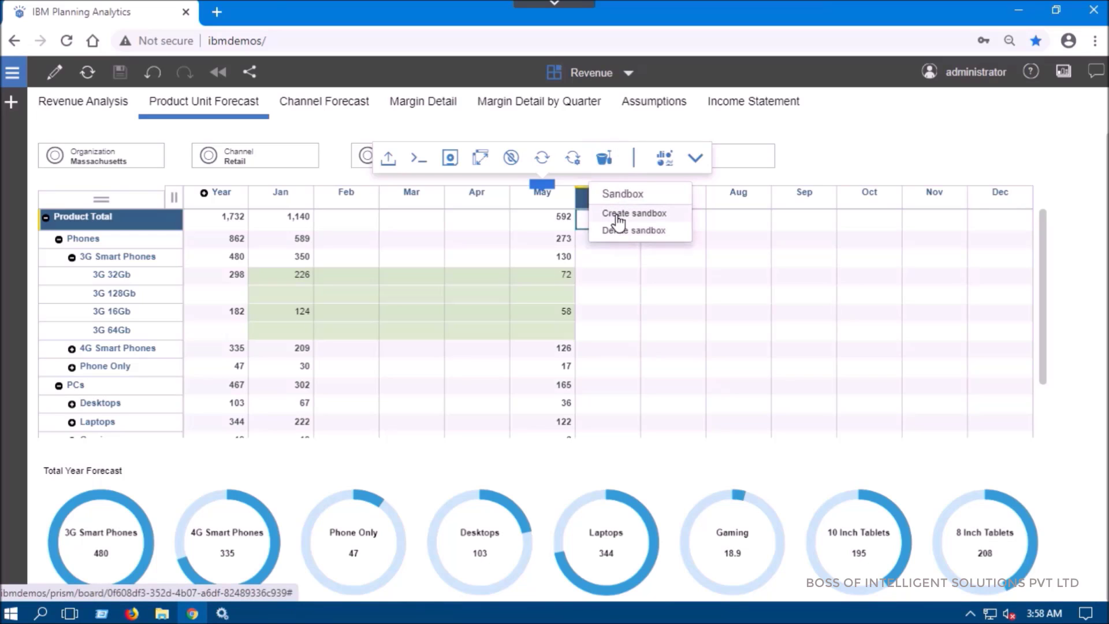
left_click(634, 213)
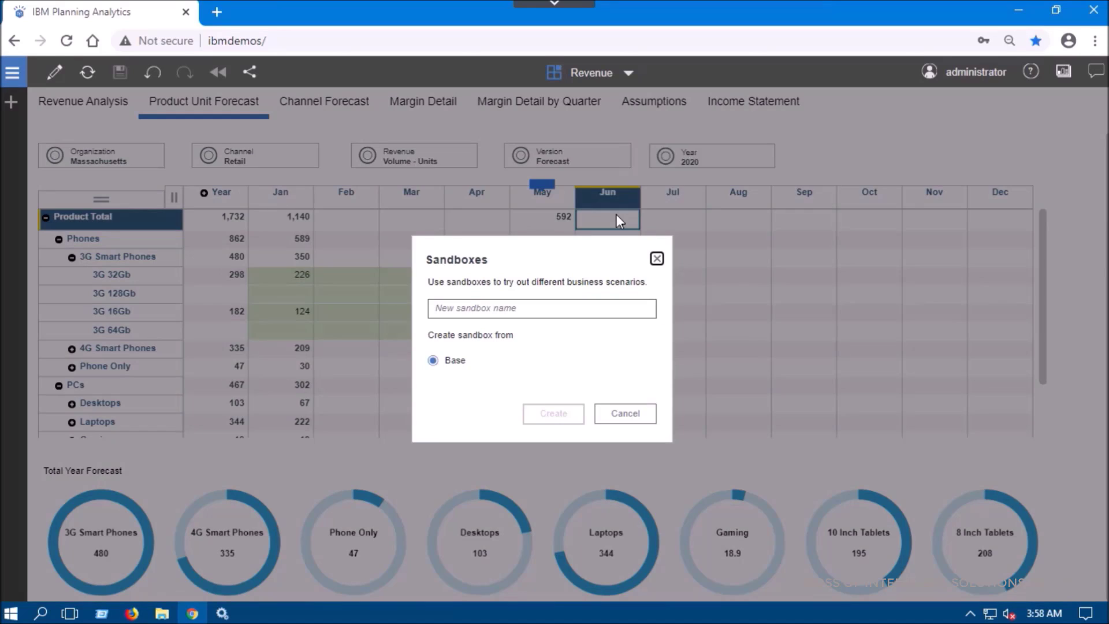
left_click(541, 309)
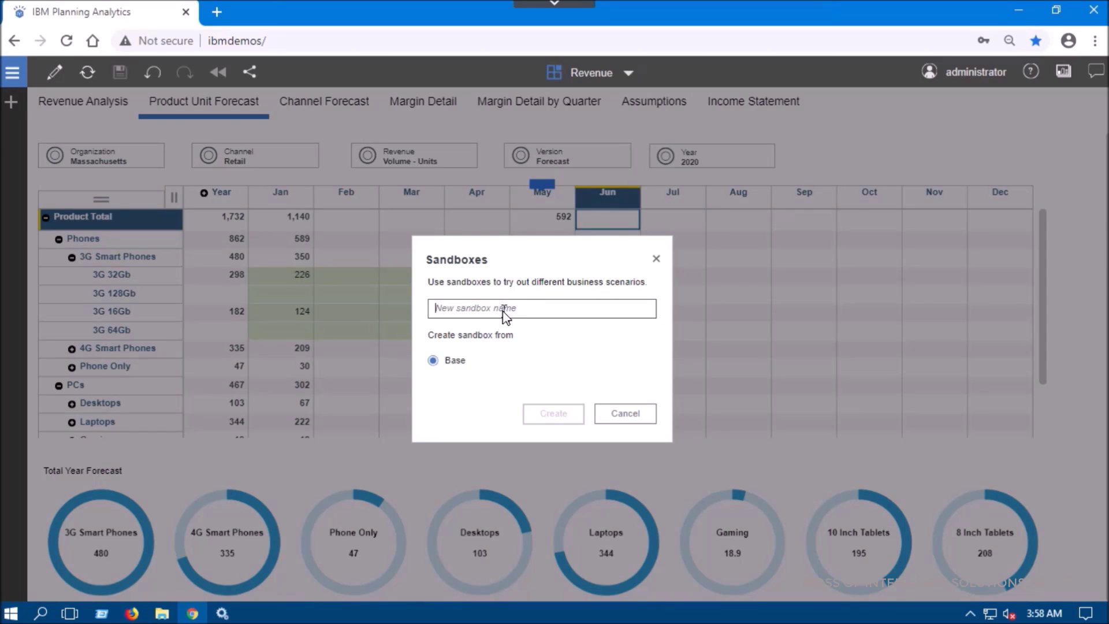
type("Best Case")
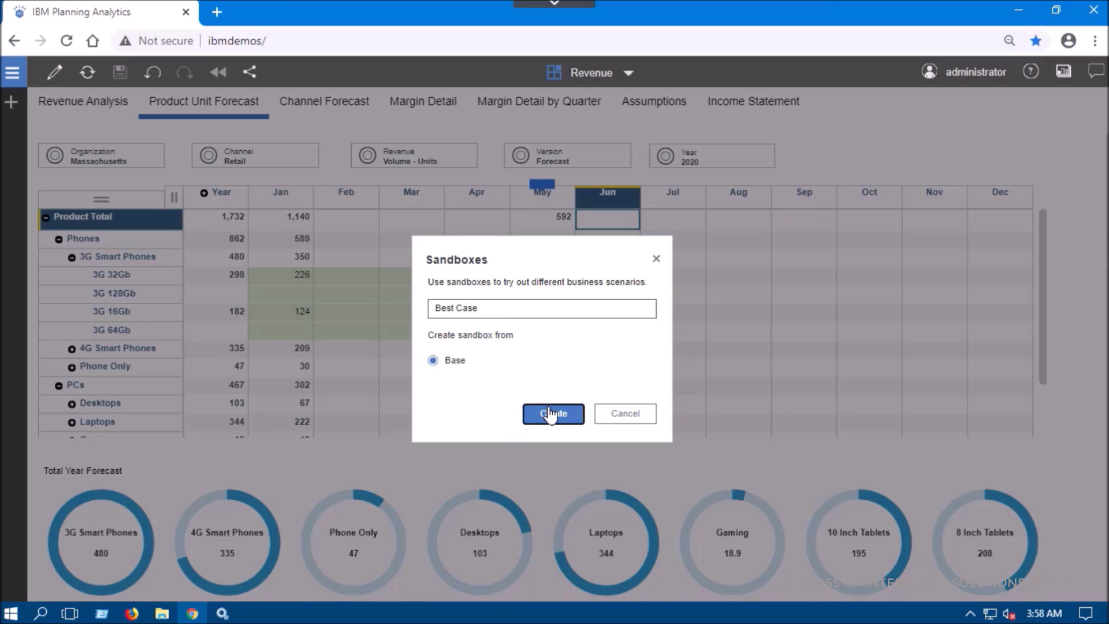
mouse_move(557, 433)
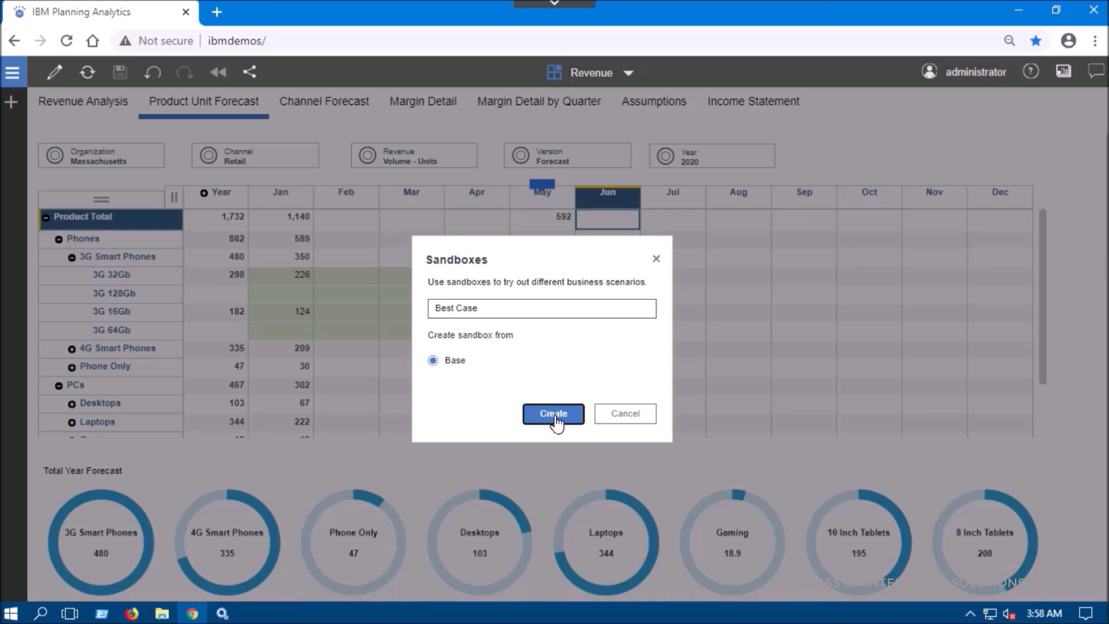
left_click(552, 414)
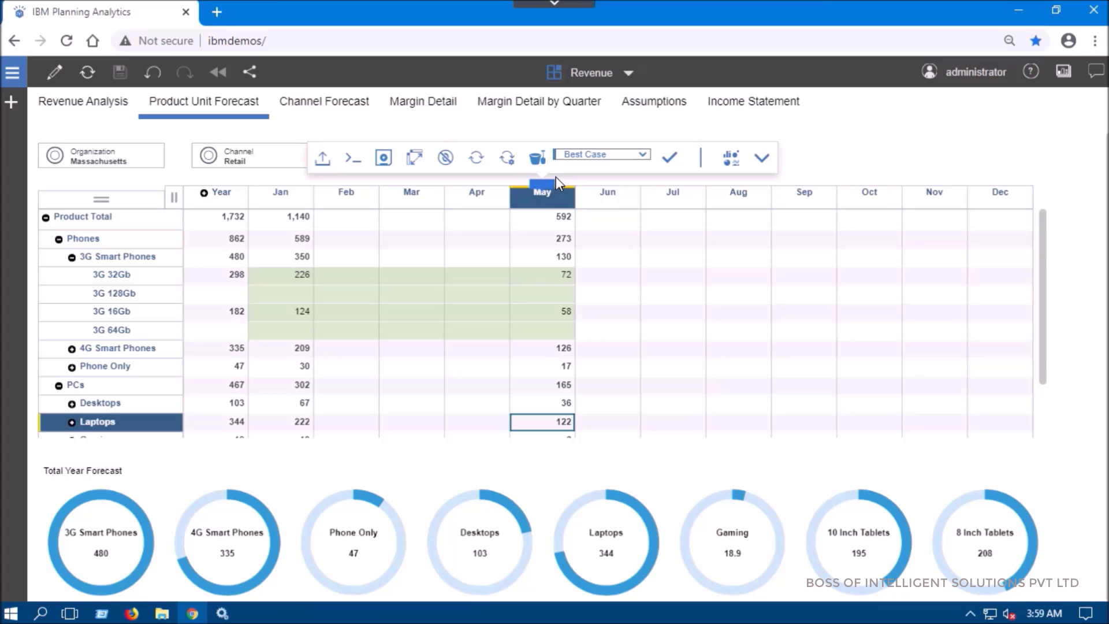
Make Best Case the active sandbox for the forecast grid.
left_click(642, 155)
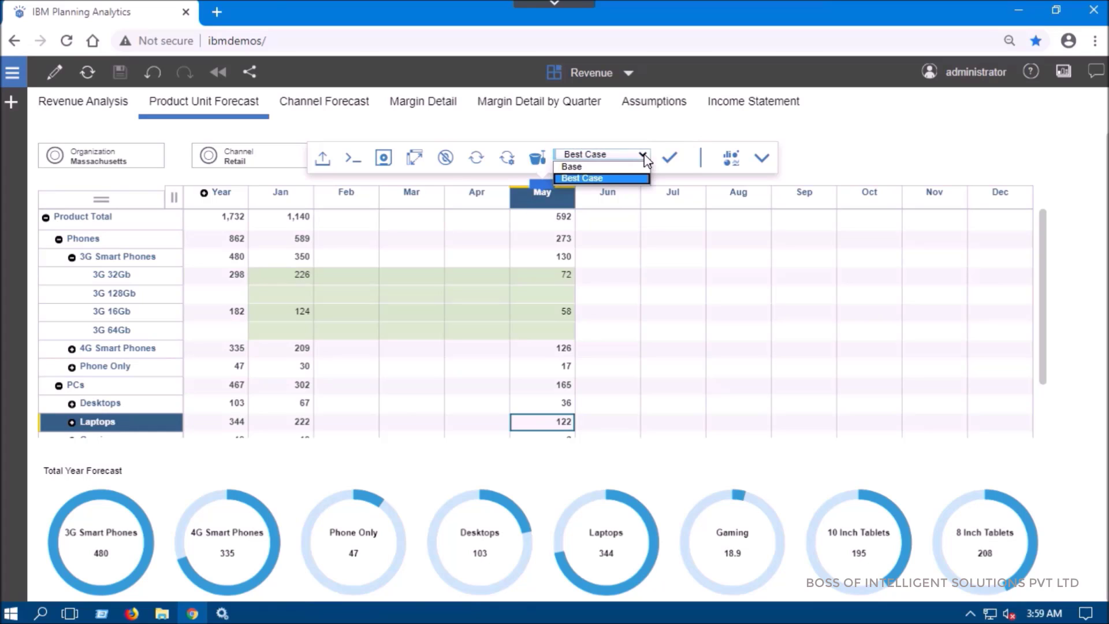
left_click(601, 178)
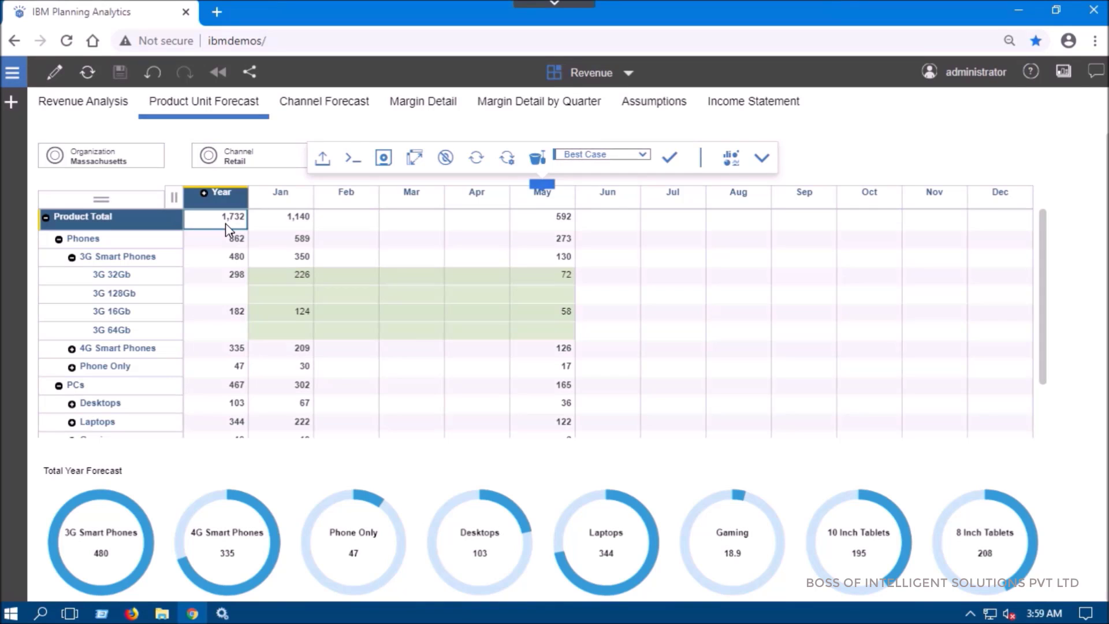
Spread a year Product Total of 12,000 relative-proportionally using Budget as the reference version.
right_click(226, 217)
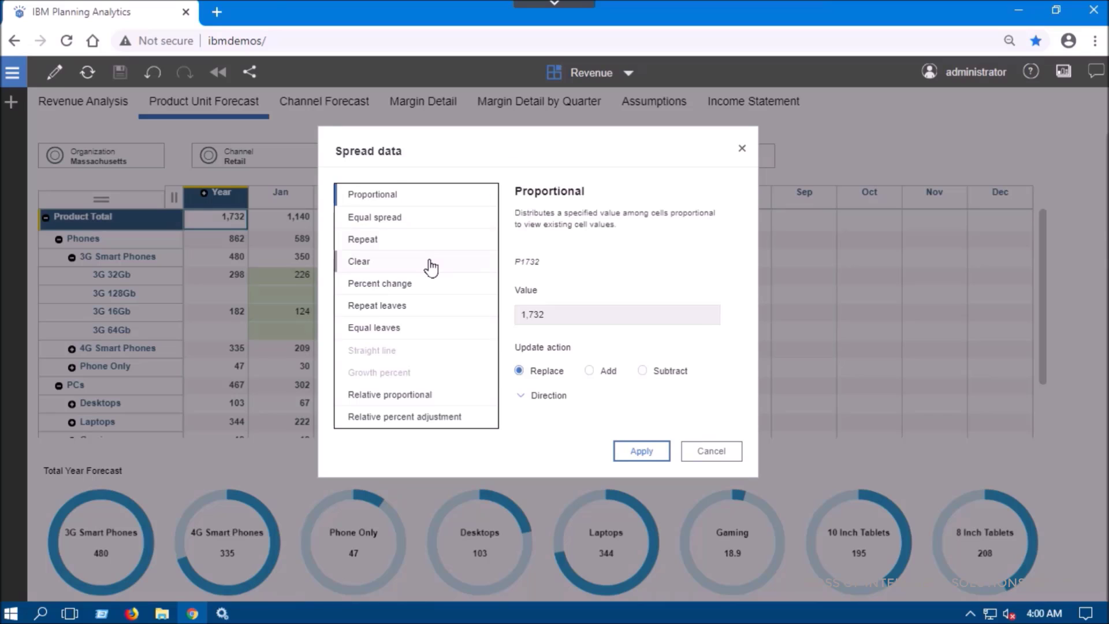
mouse_move(397, 402)
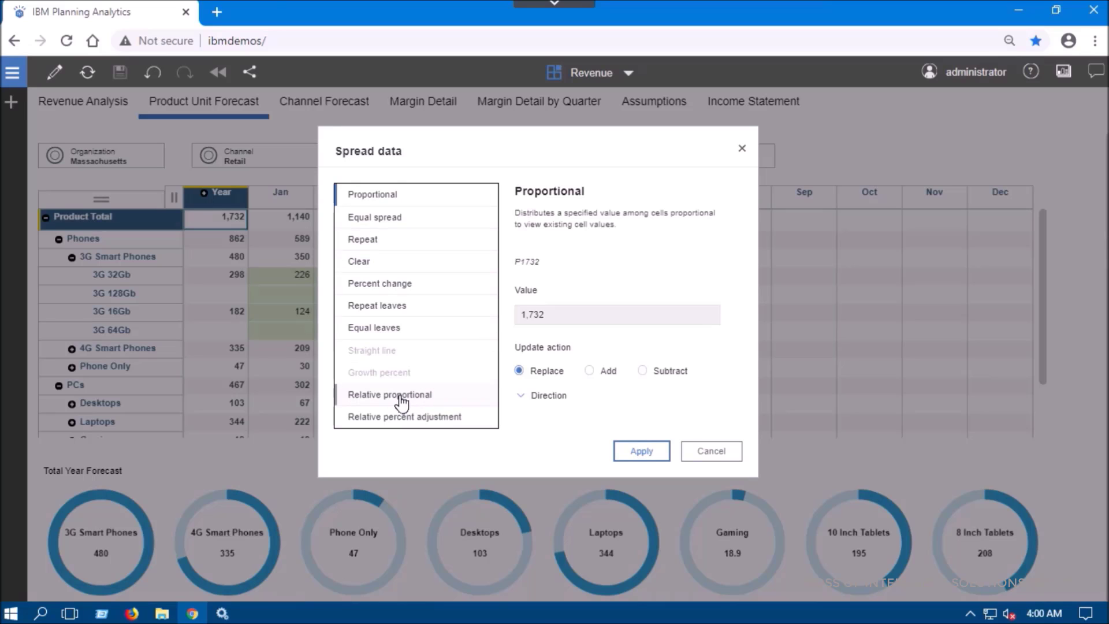
left_click(390, 395)
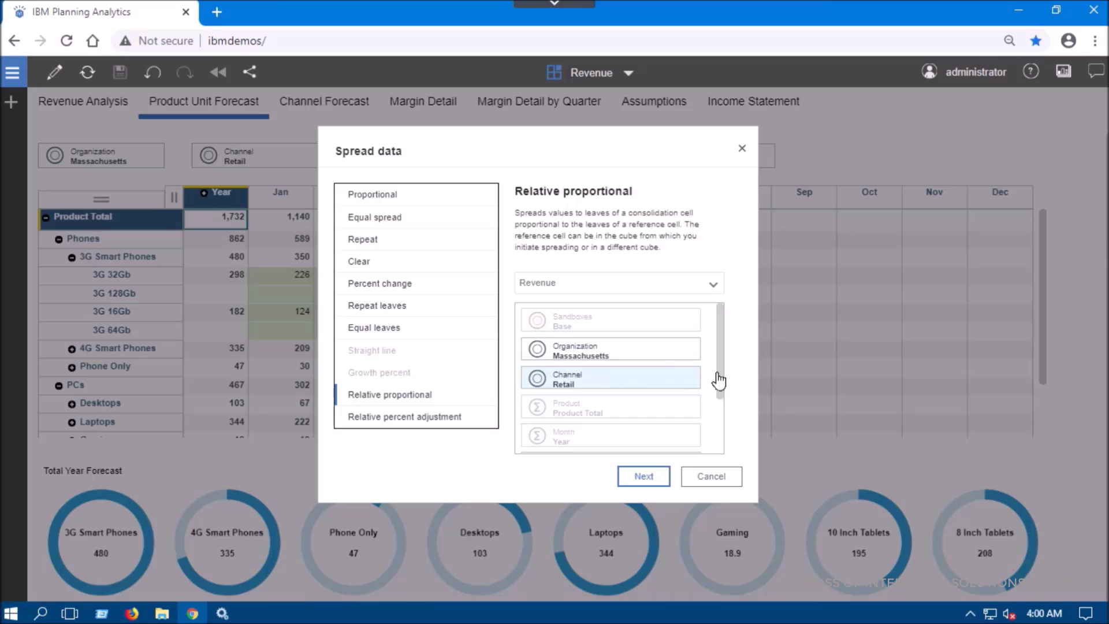
scroll("down", 3)
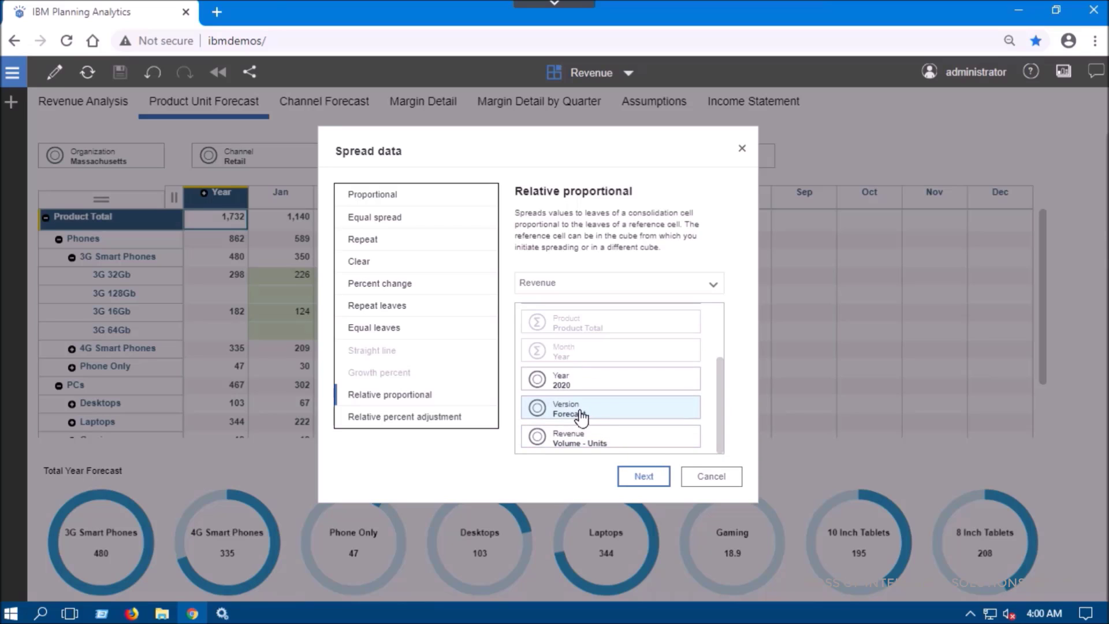
left_click(609, 407)
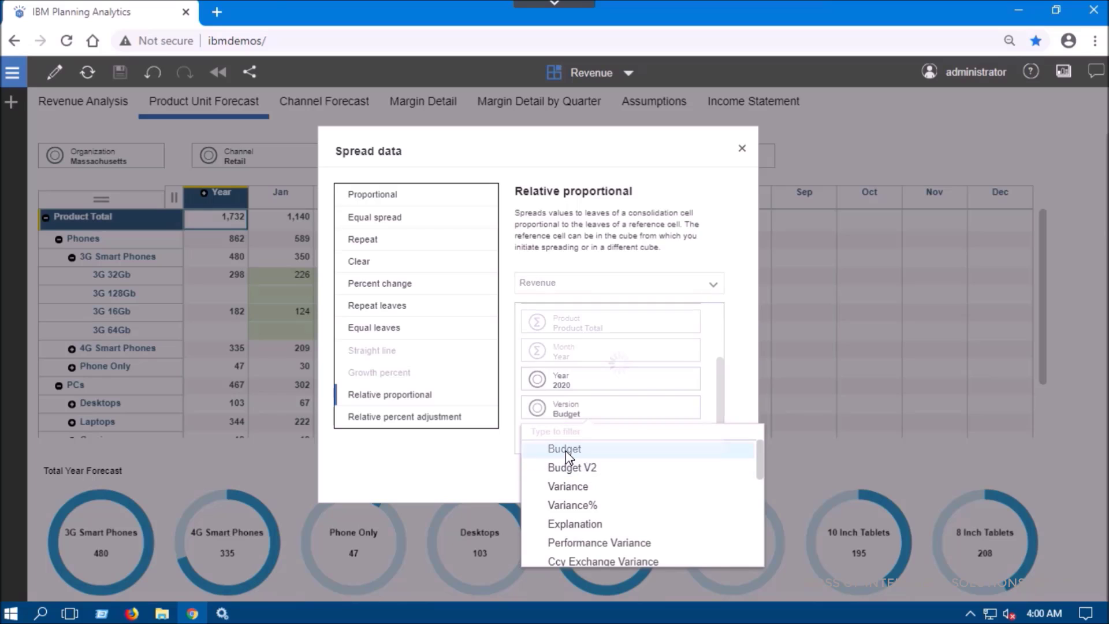
left_click(564, 448)
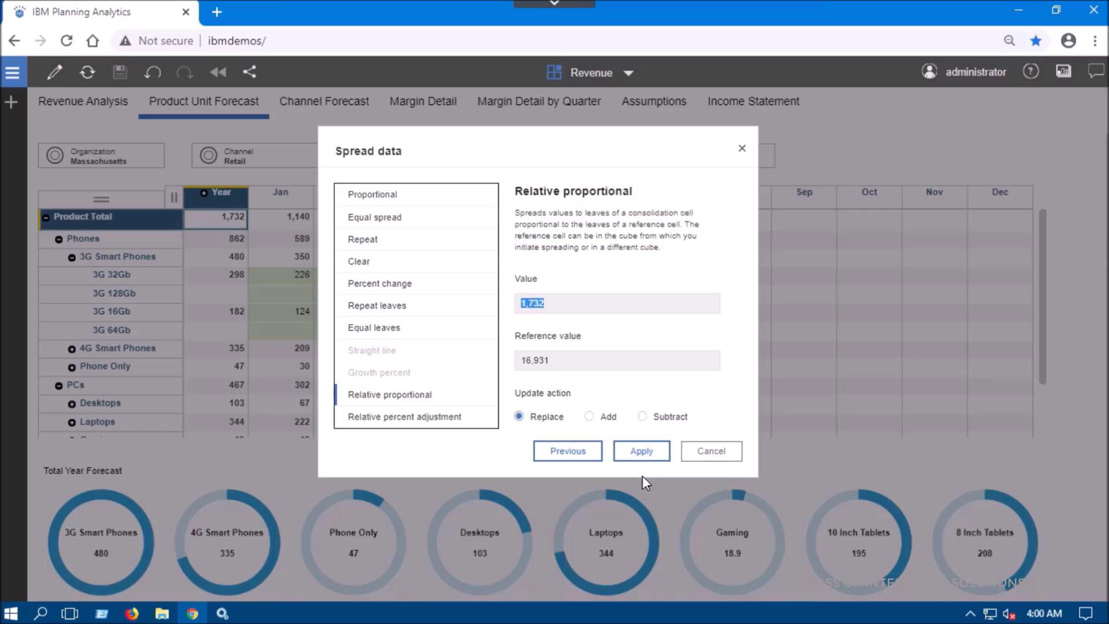
mouse_move(558, 369)
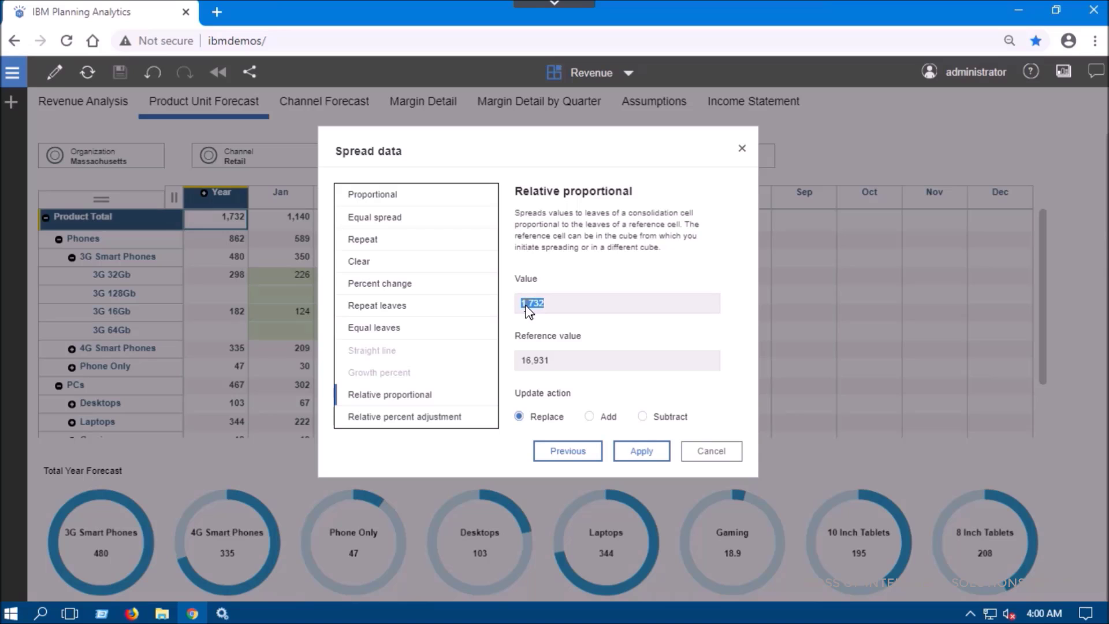
type("12000")
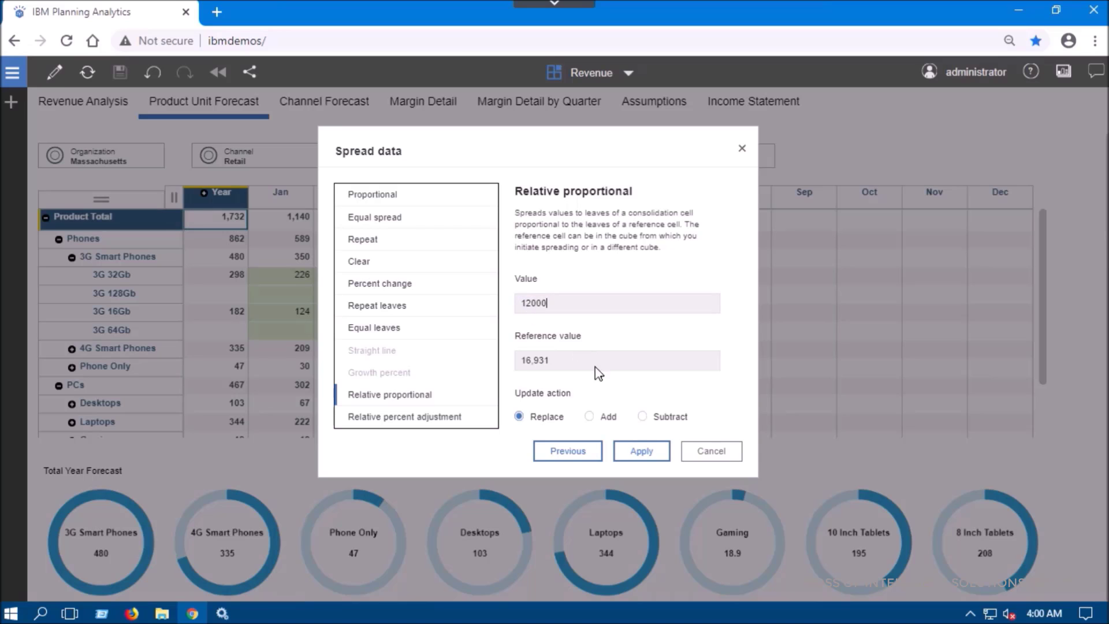
left_click(641, 451)
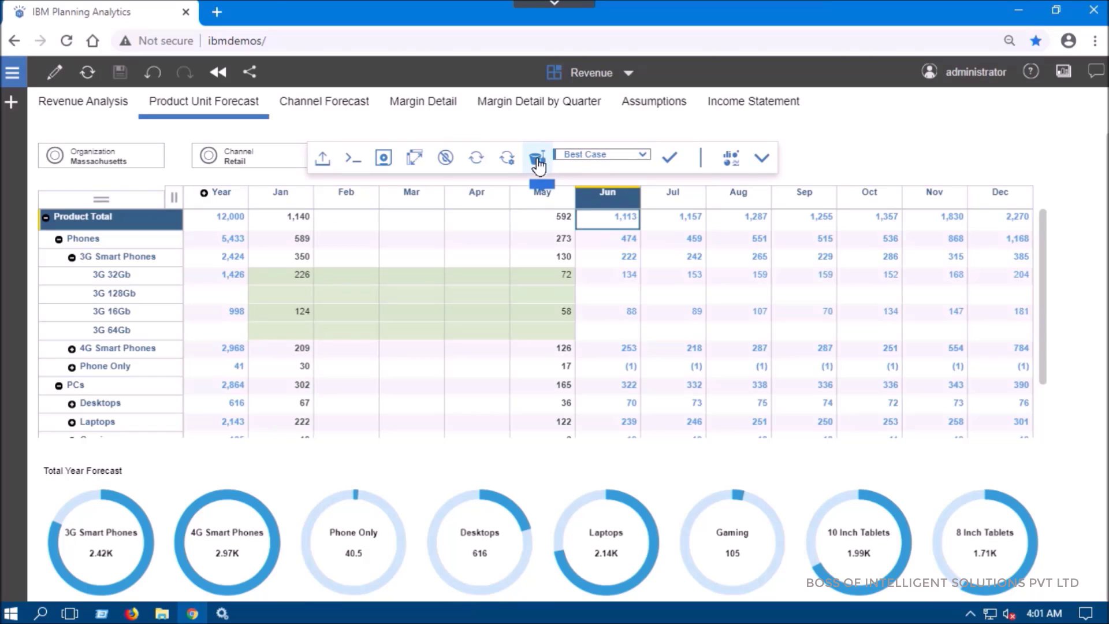
Create a 'Worst Case' sandbox copied from Best Case.
left_click(536, 157)
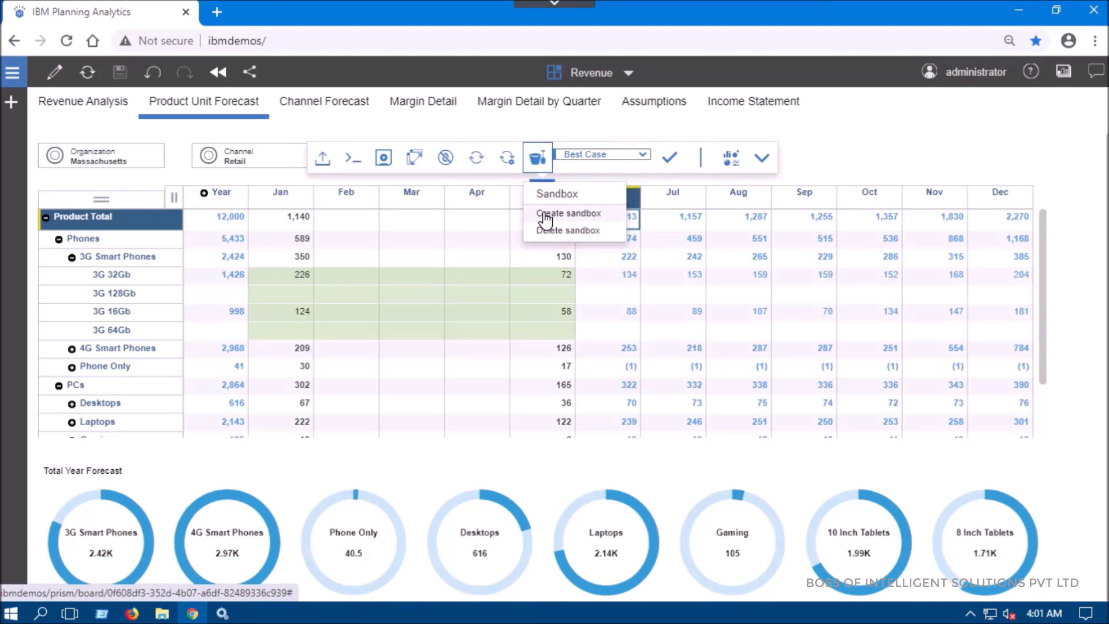
left_click(569, 212)
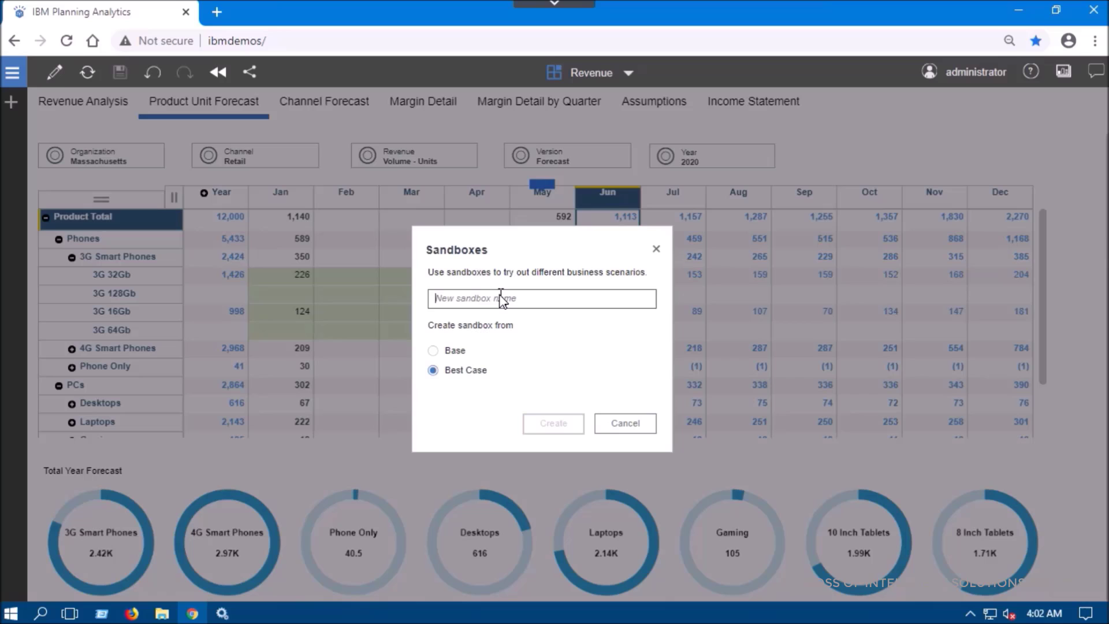
type("Worst Case")
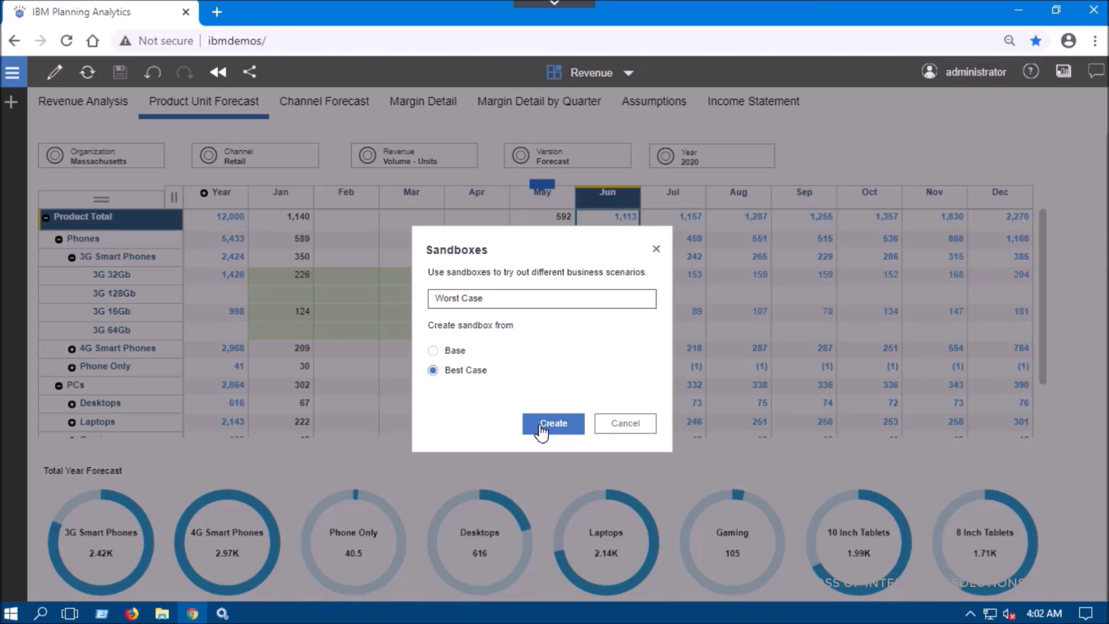
left_click(552, 423)
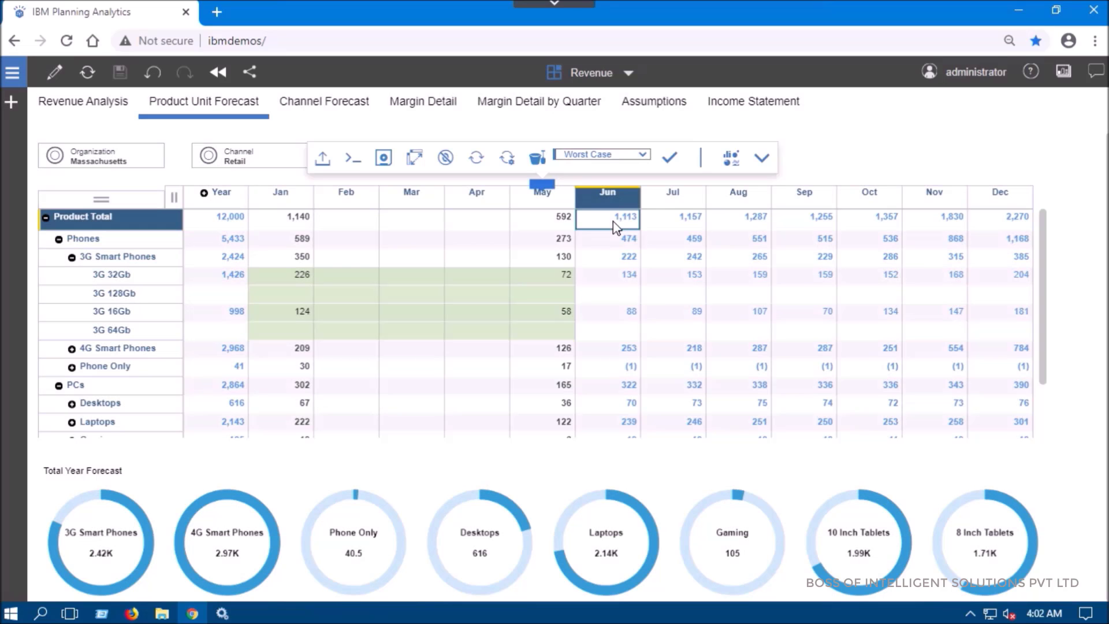
Apply a 50% subtract percent-change spread to June Product Total, cutting it to 556.
right_click(607, 217)
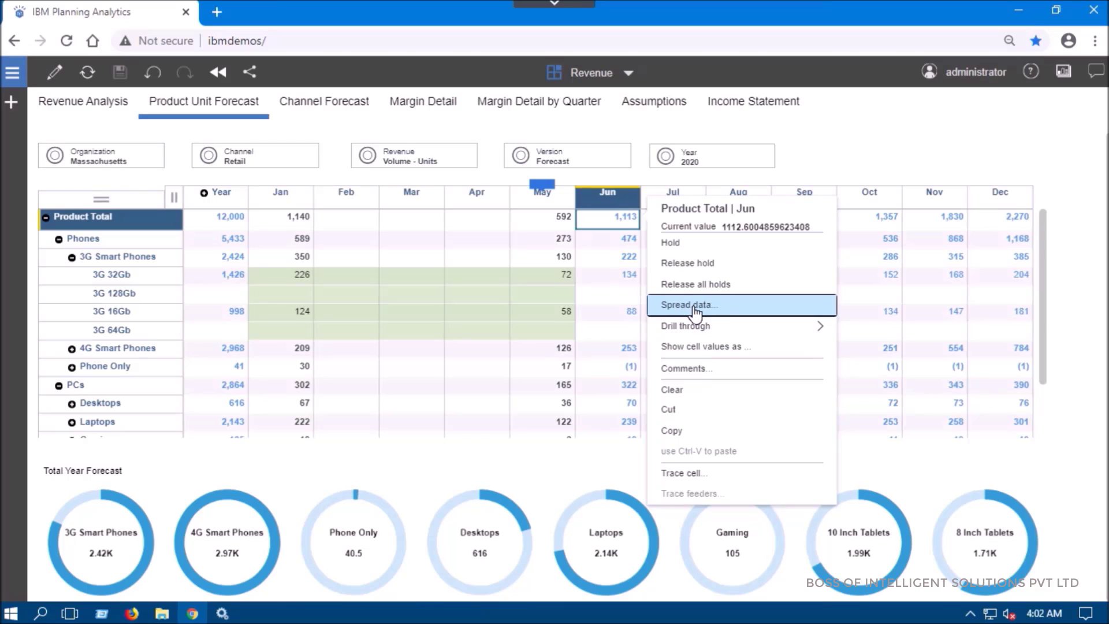
left_click(689, 305)
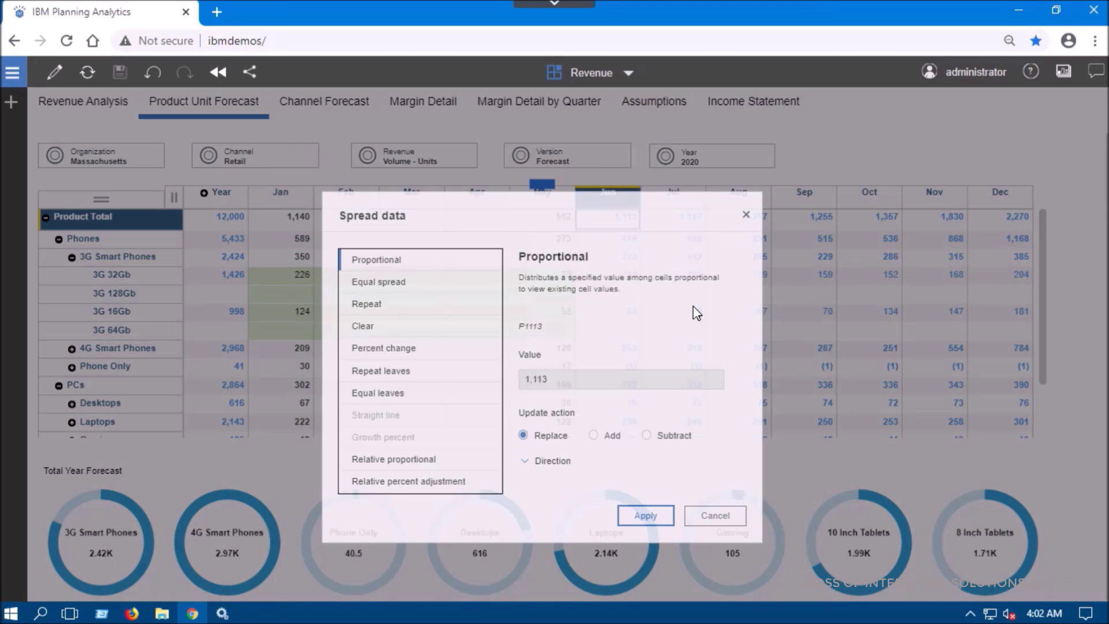
left_click(382, 348)
type("50")
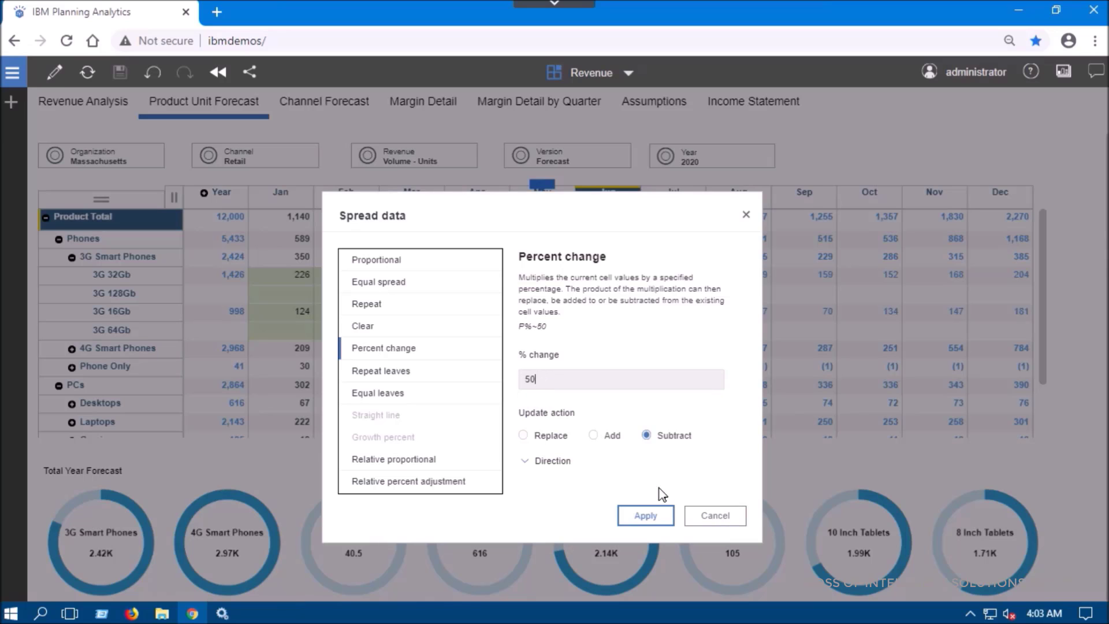
left_click(645, 515)
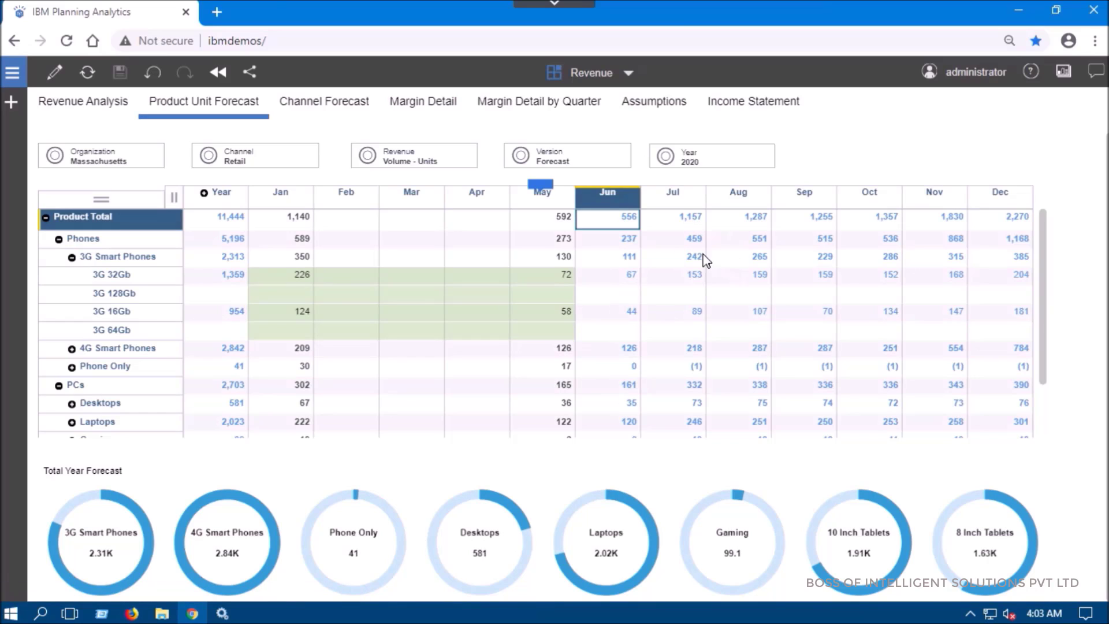
mouse_move(688, 226)
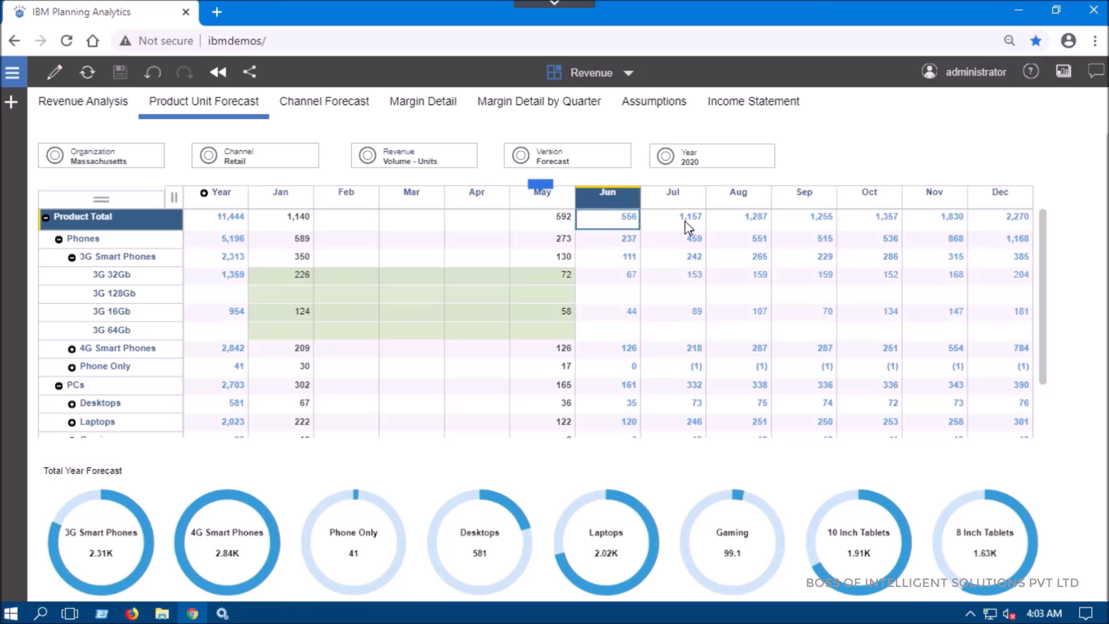
Halve July's Product Total to 579, then select August's Product Total.
left_click(680, 217)
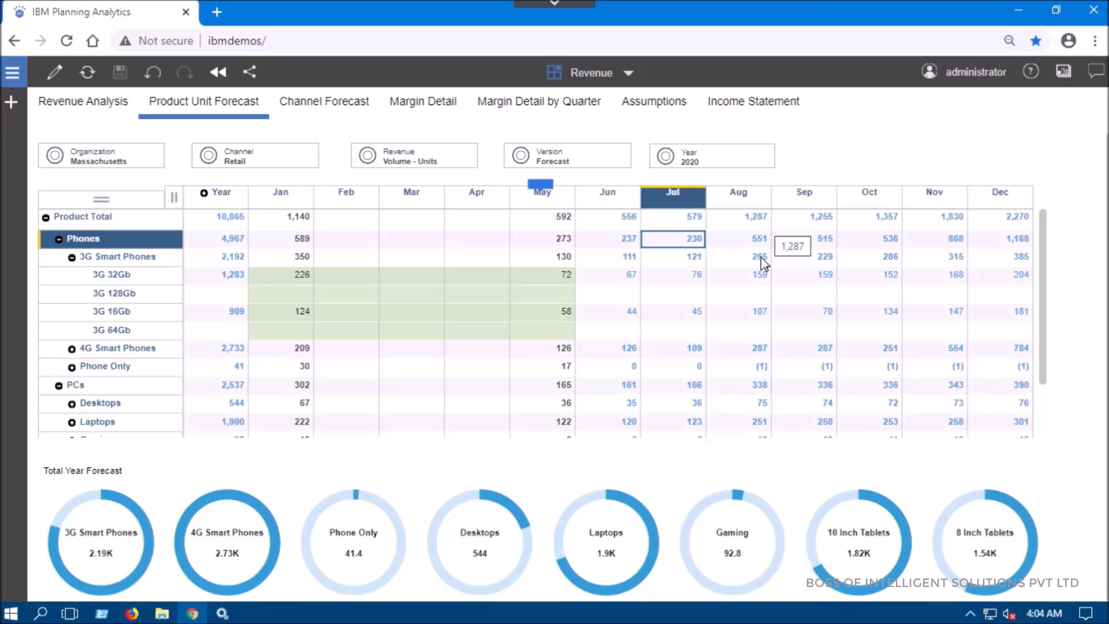
left_click(738, 218)
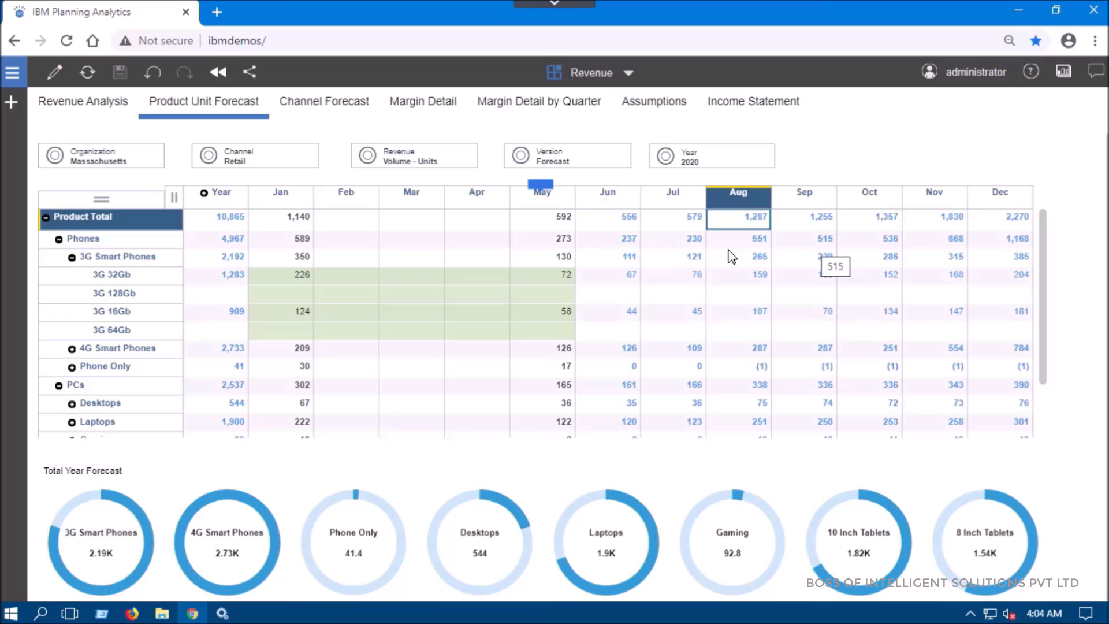
mouse_move(760, 261)
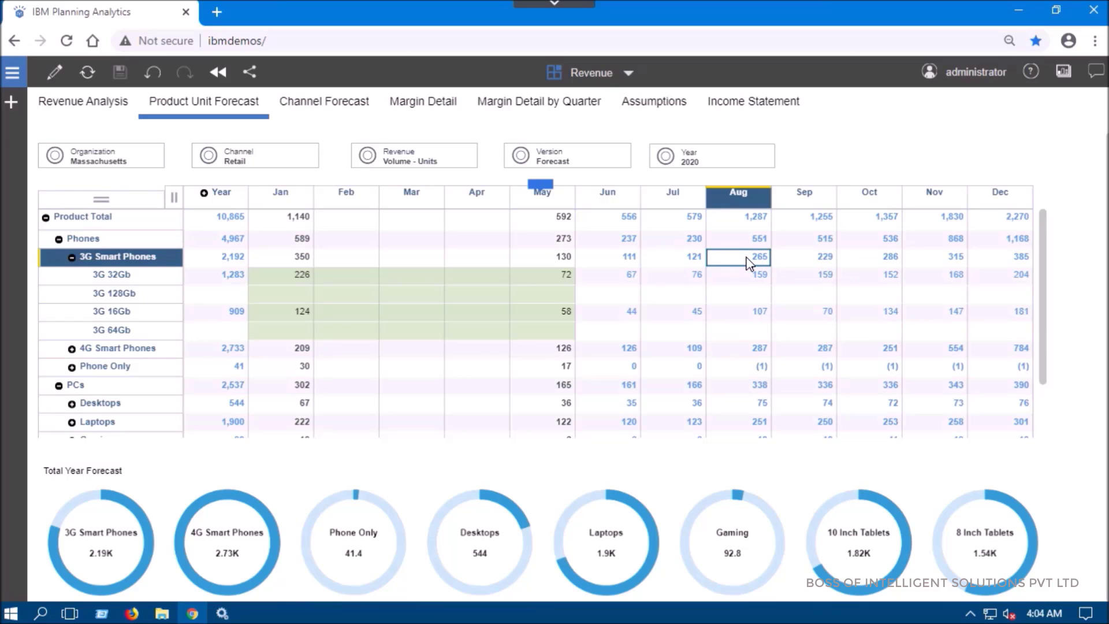
mouse_move(749, 263)
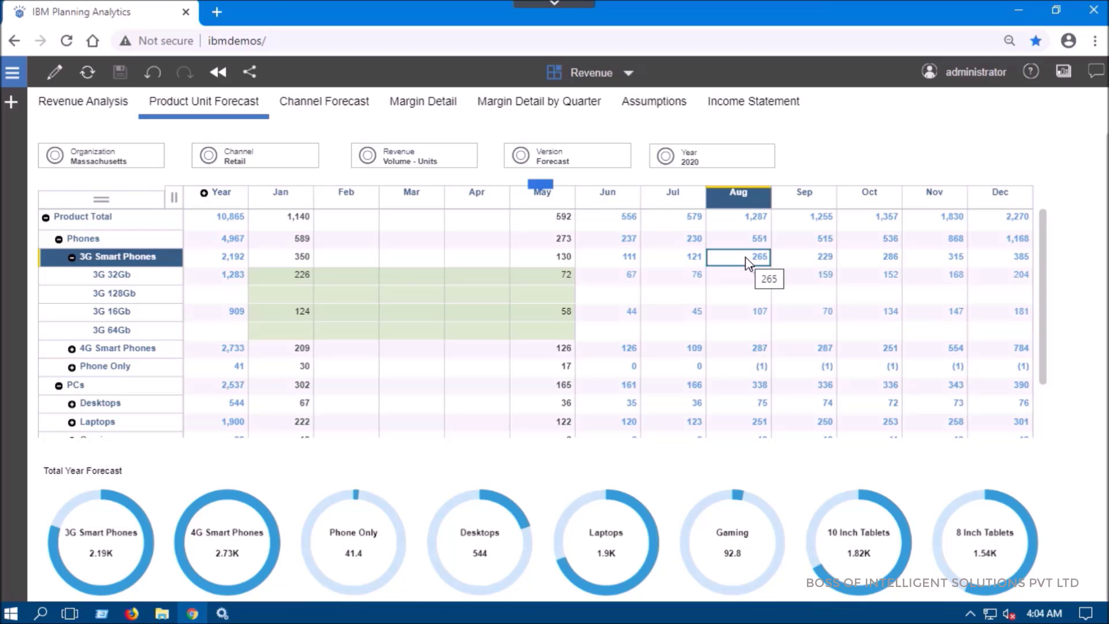
Hold 3G Smart Phones August at 265 and enter 590 as August Product Total.
right_click(739, 257)
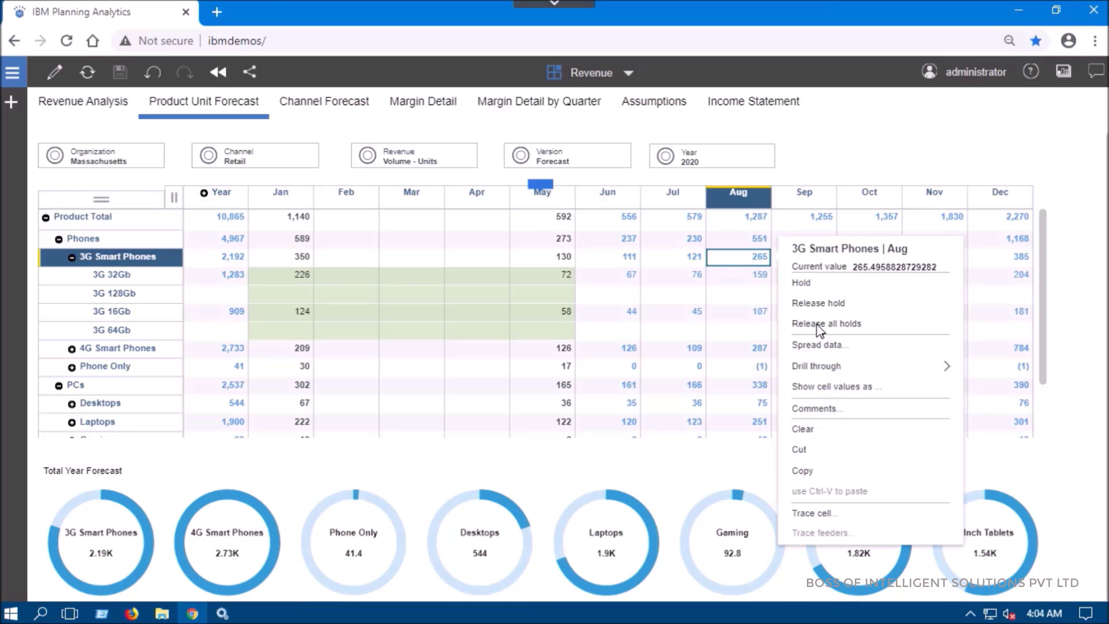
left_click(826, 324)
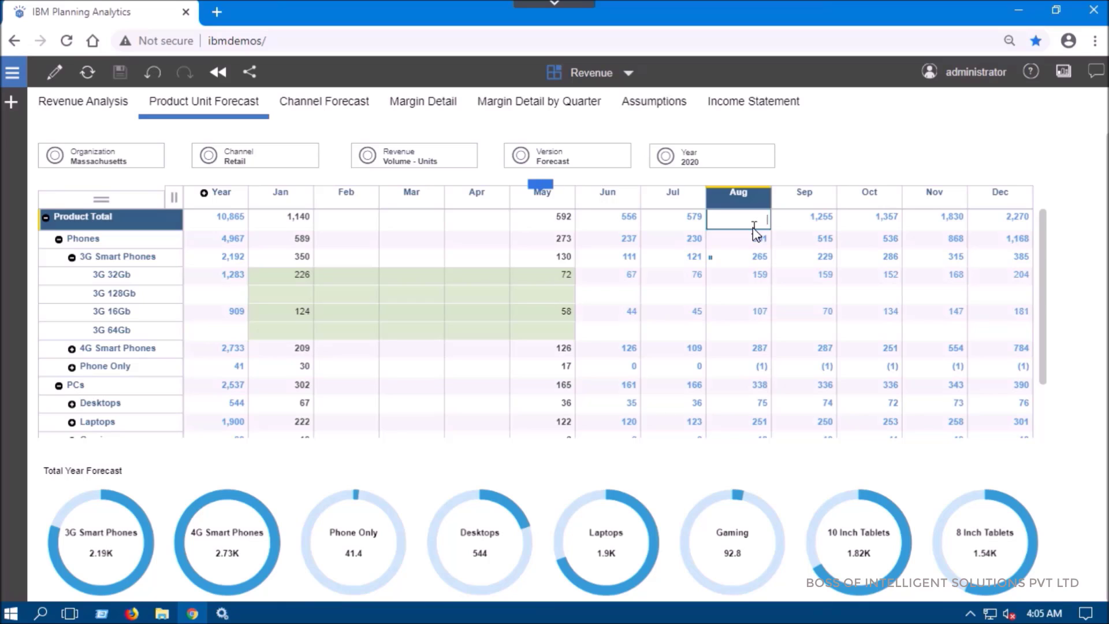
type("590")
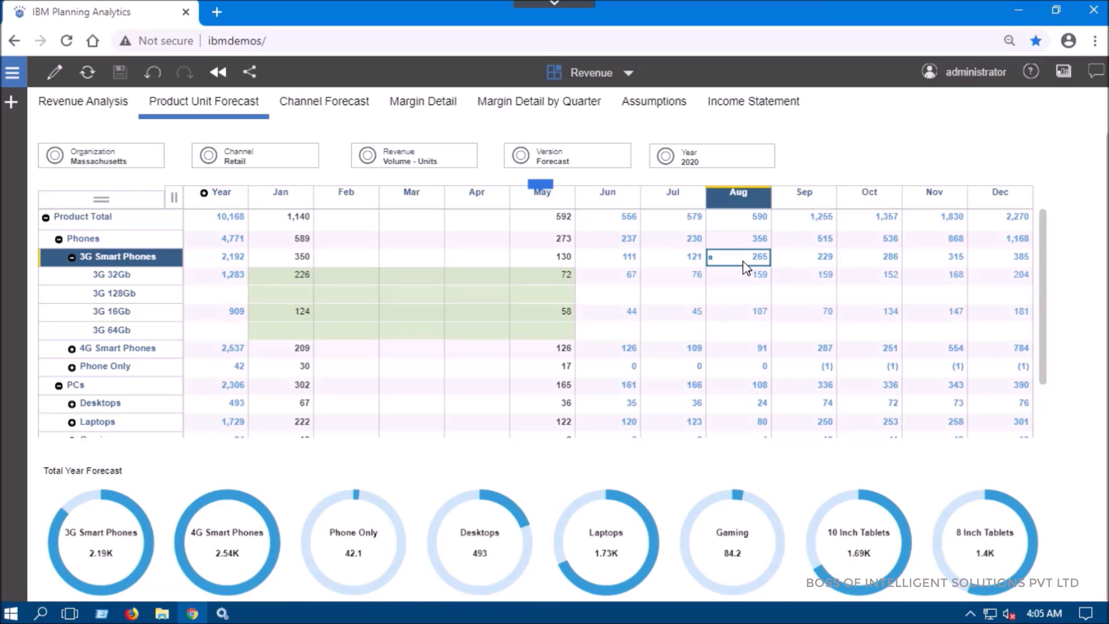
Release the hold on 3G Smart Phones August and return the grid to the Worst Case sandbox.
right_click(746, 257)
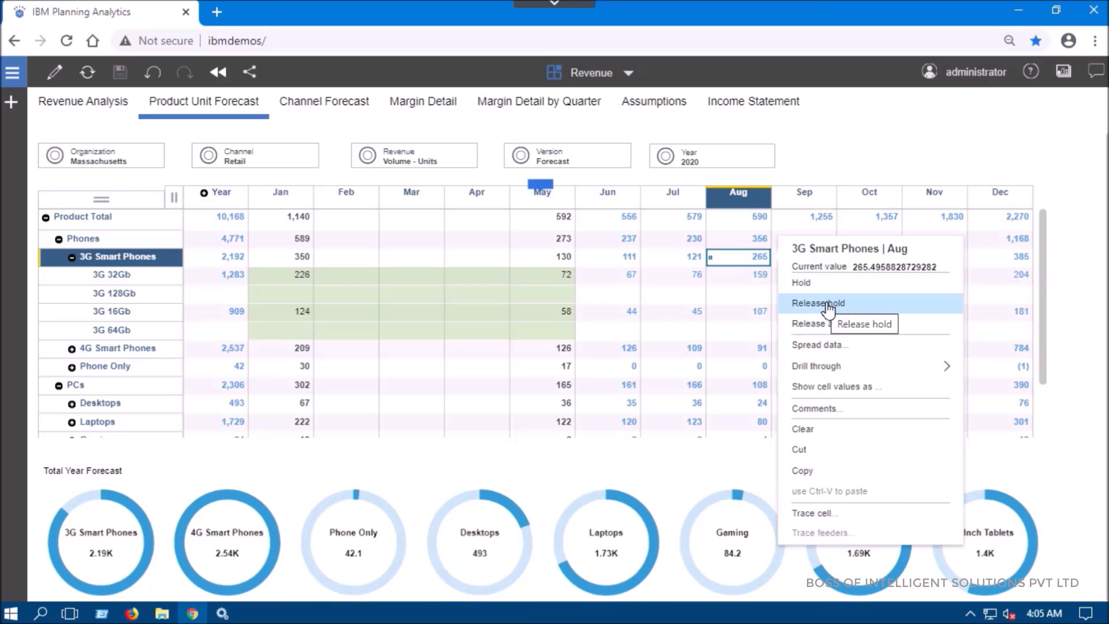
left_click(818, 302)
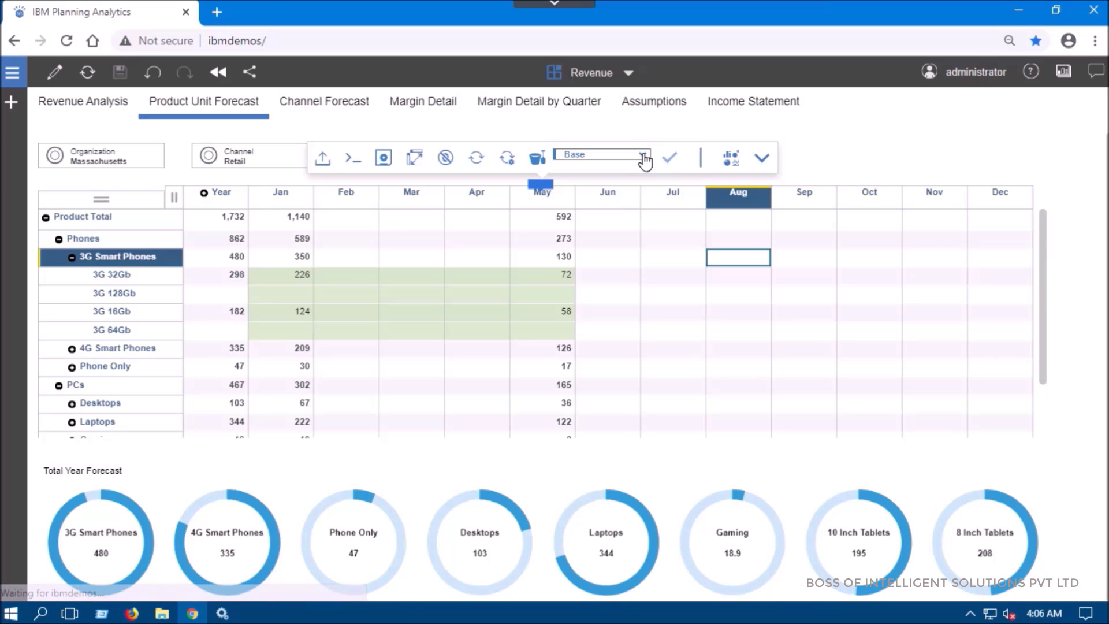
left_click(647, 155)
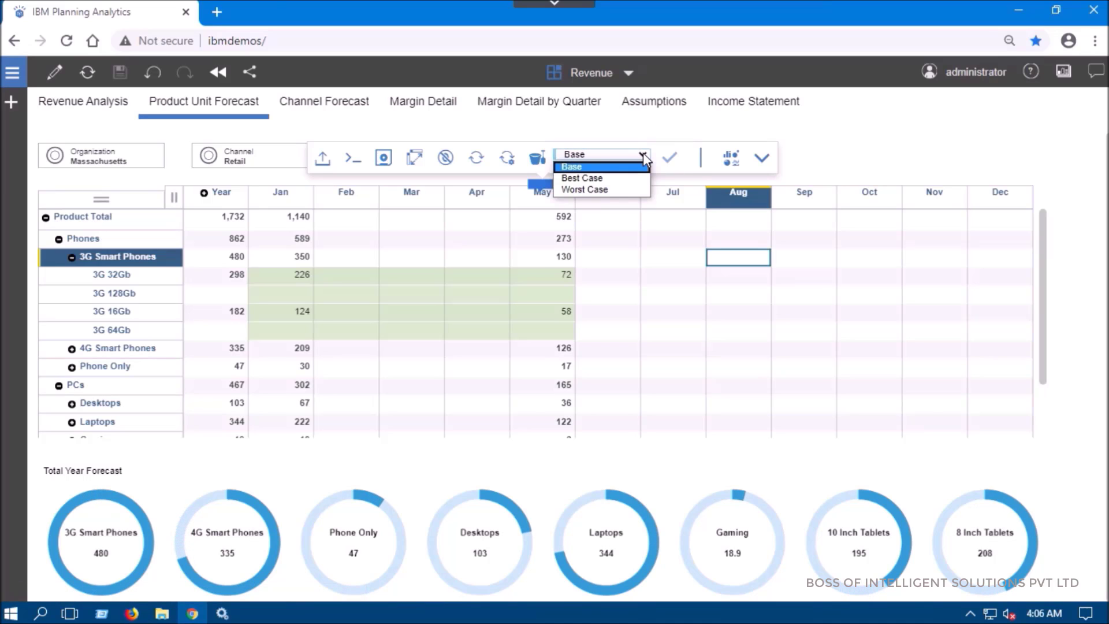
left_click(583, 178)
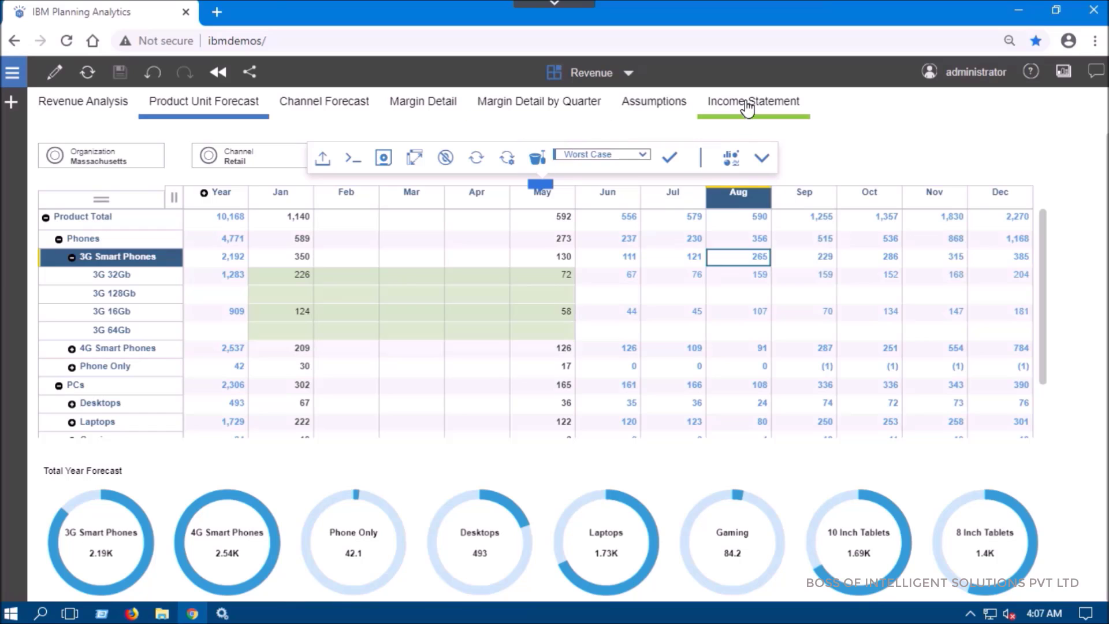
Show the Income Statement tab with Worst Case results and bring the Version filter into view.
left_click(753, 102)
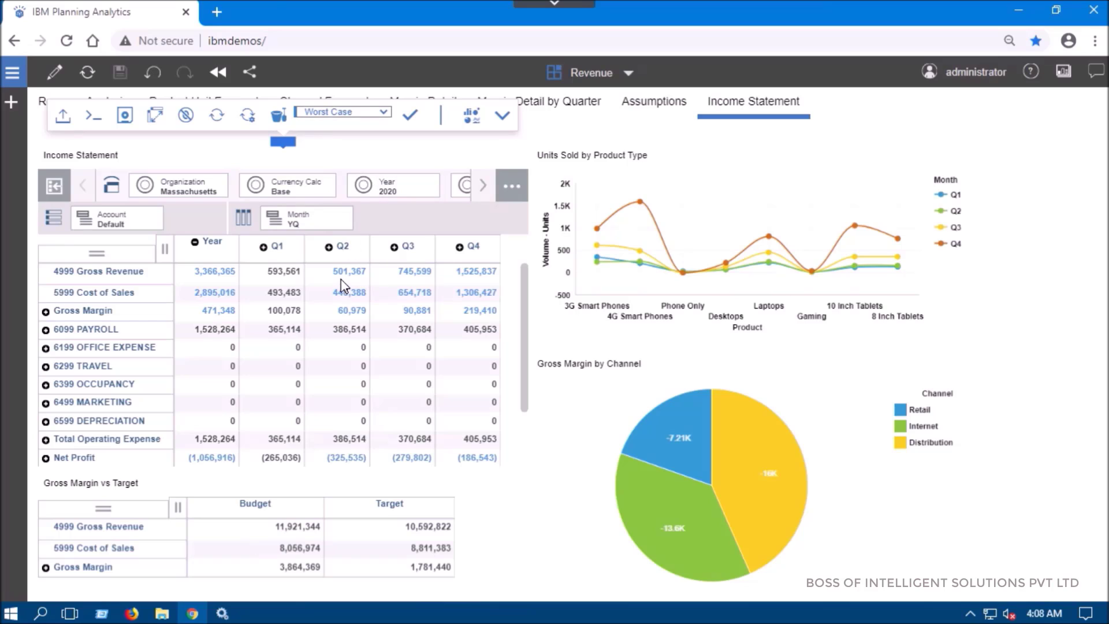
mouse_move(458, 459)
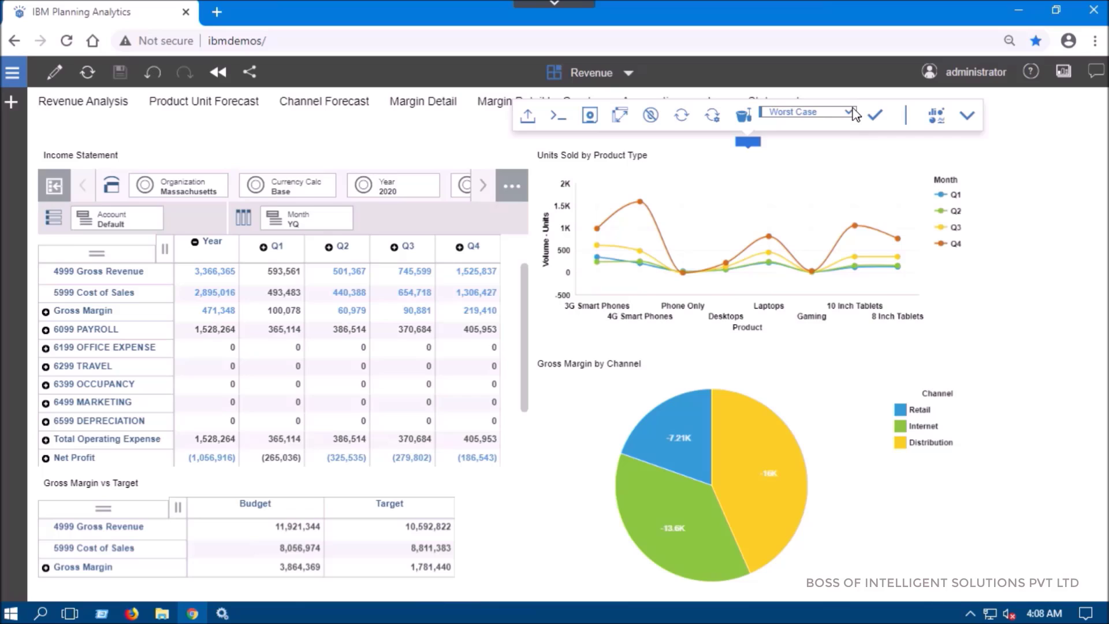
left_click(753, 102)
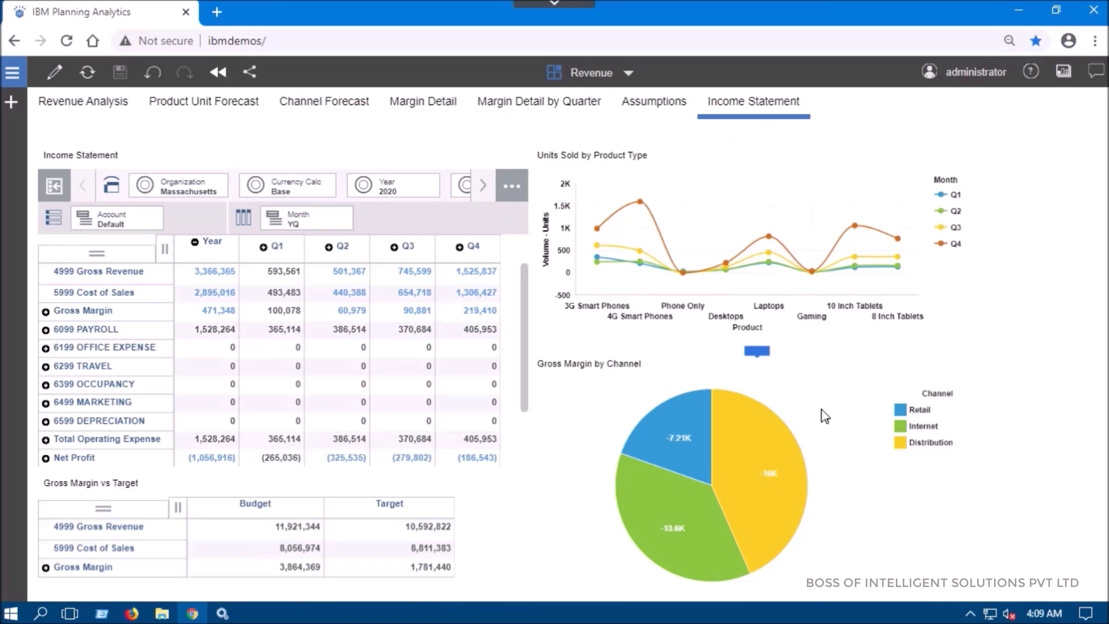
mouse_move(767, 230)
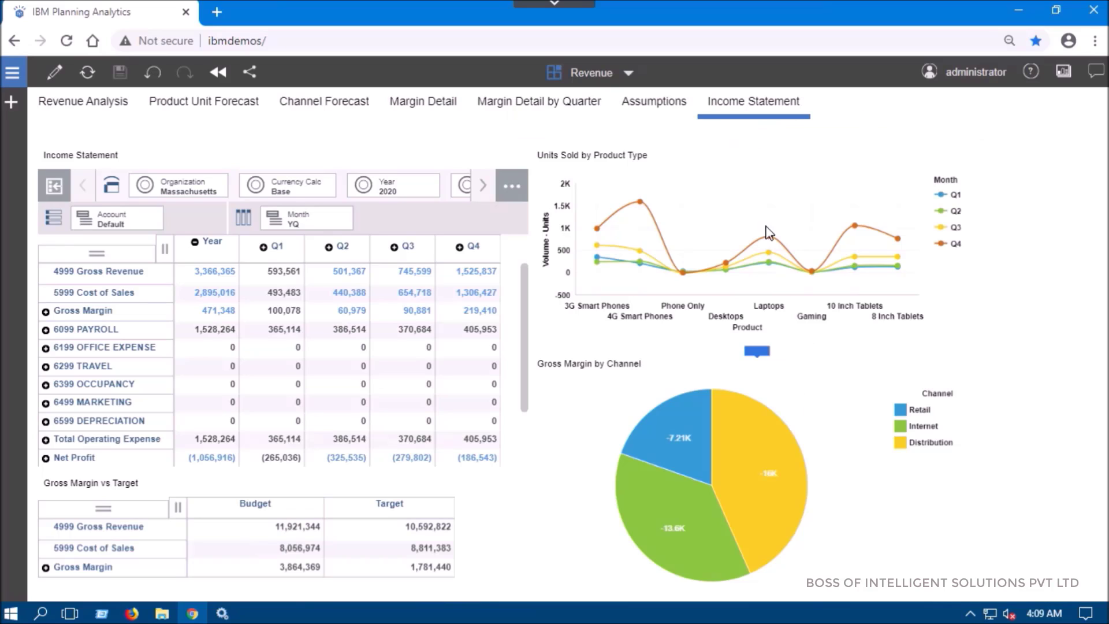
left_click(757, 349)
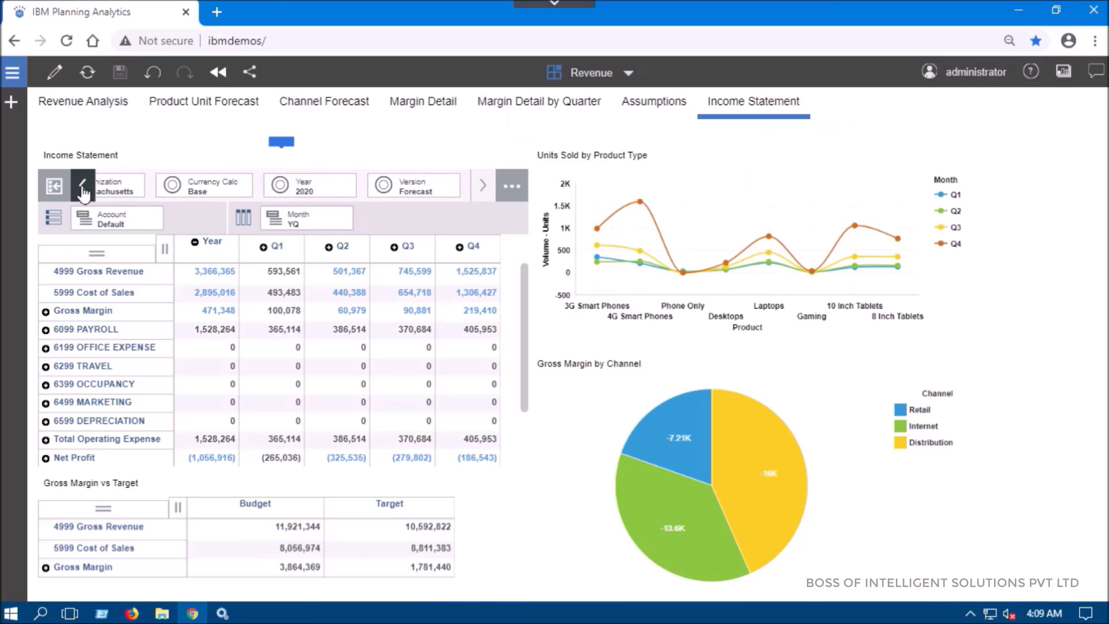
Show Gross Revenue by quarter as a bar chart comparing Base, Best Case and Worst Case sandboxes.
left_click(511, 185)
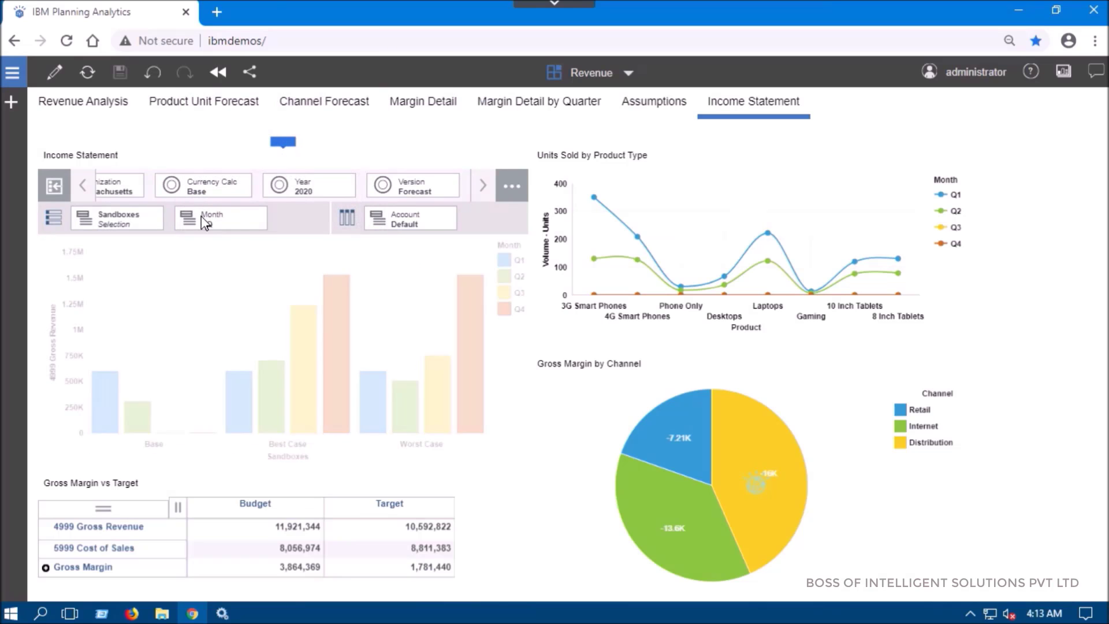
left_click(219, 218)
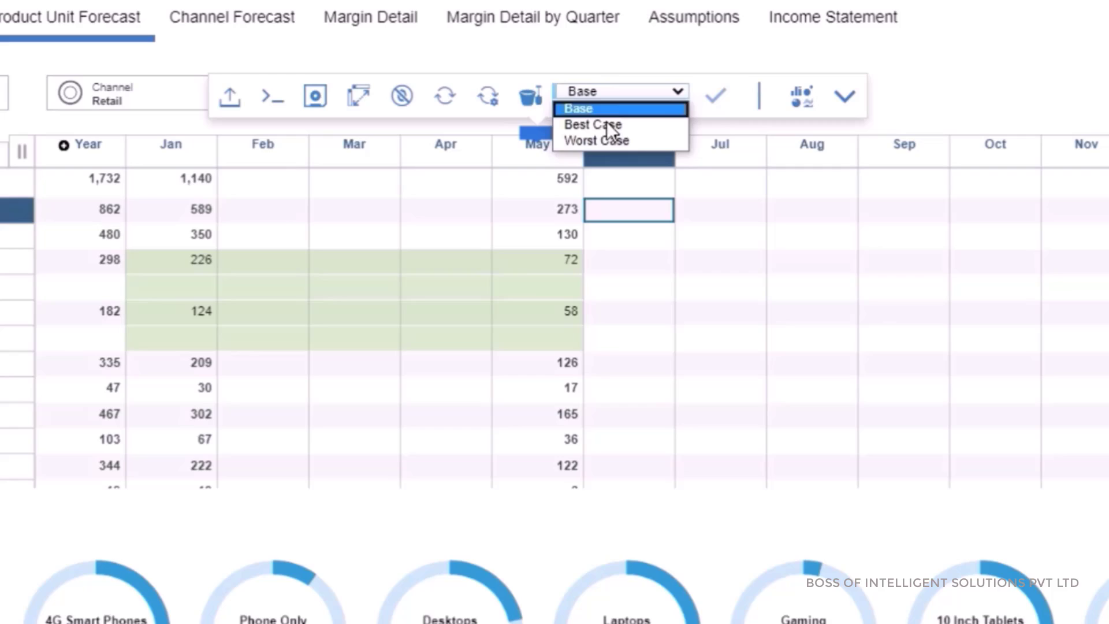
Return to Product Unit Forecast and display the Best Case sandbox figures.
left_click(589, 123)
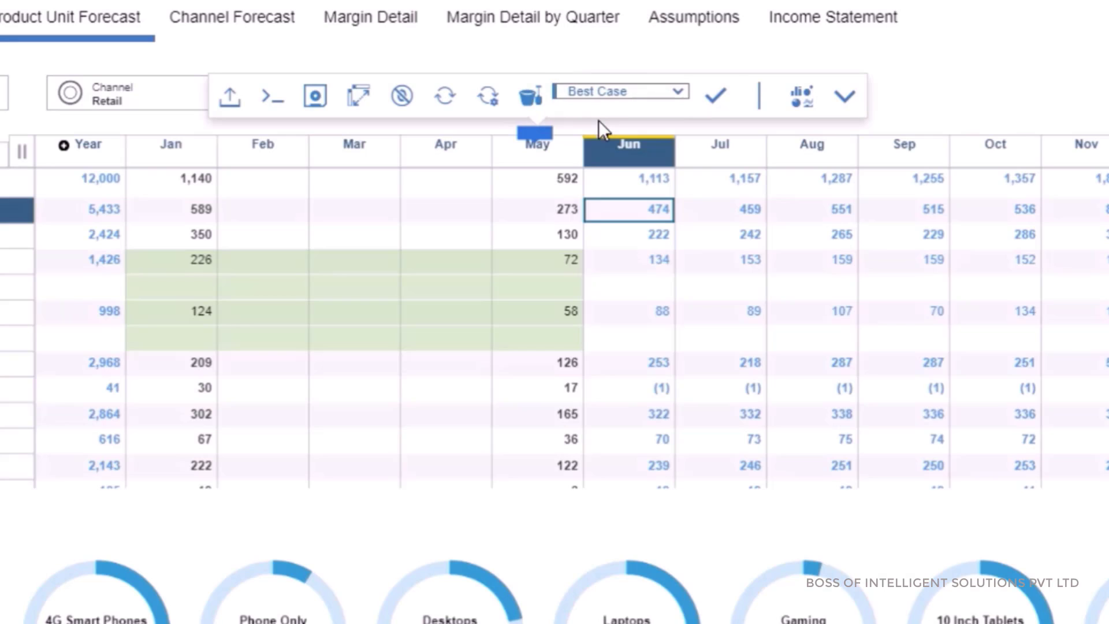